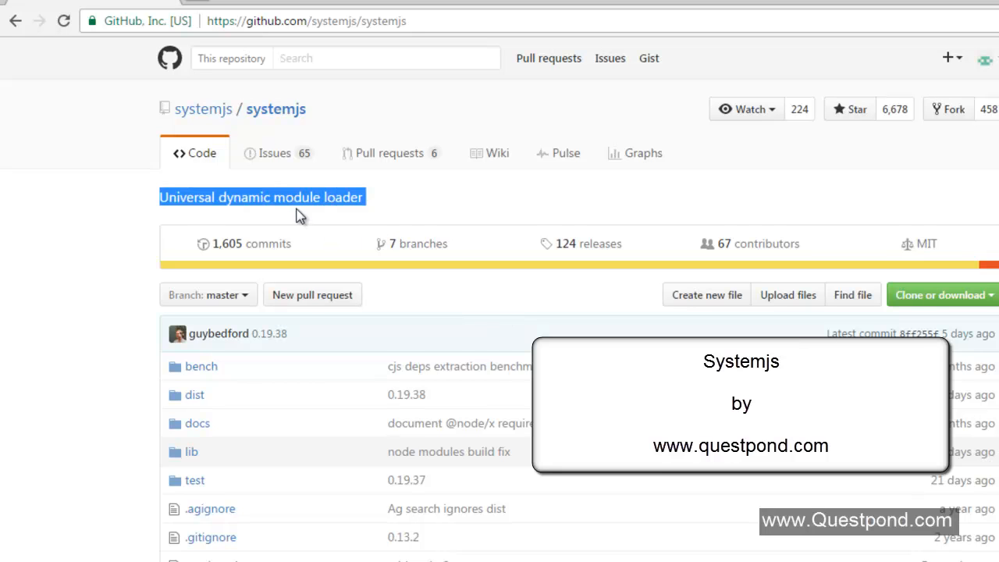
Browse the systemjs GitHub repository page and scroll through its README
click(306, 22)
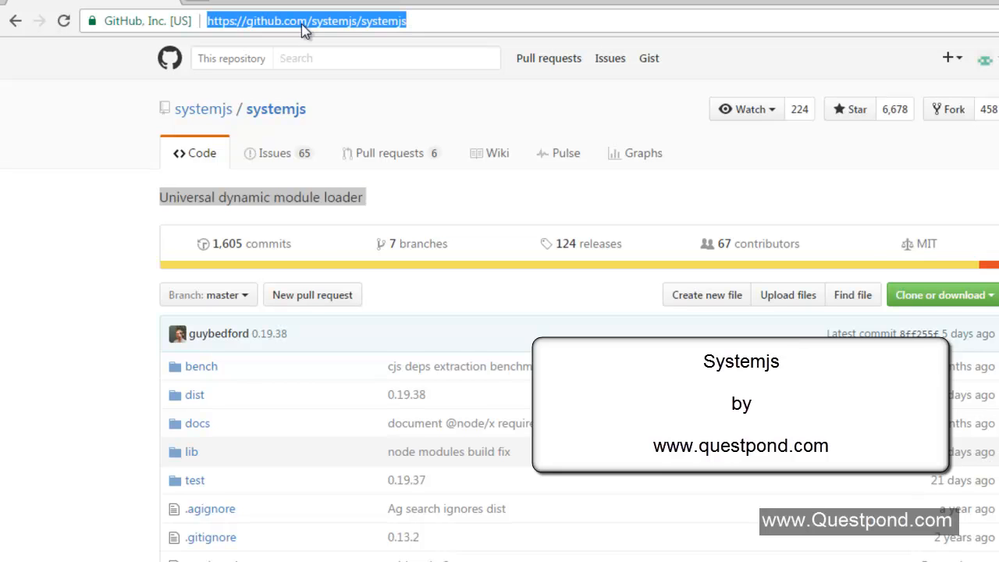
mouse_move(304, 44)
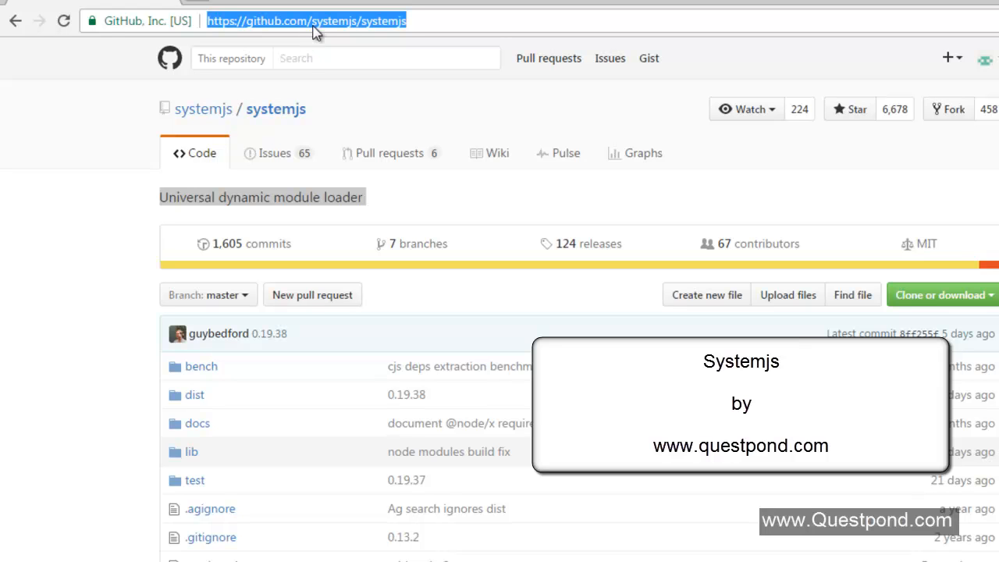
mouse_move(361, 34)
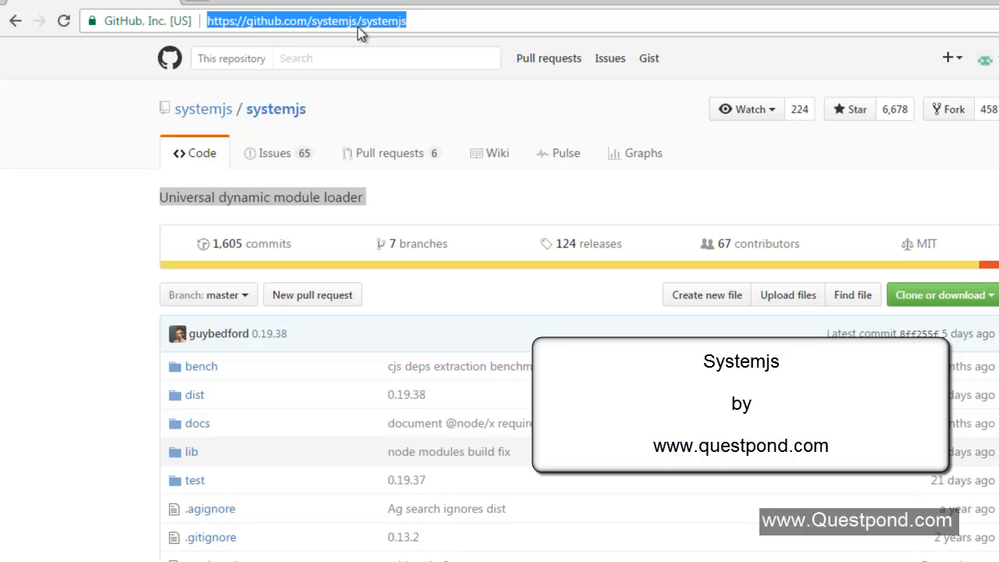
mouse_move(321, 30)
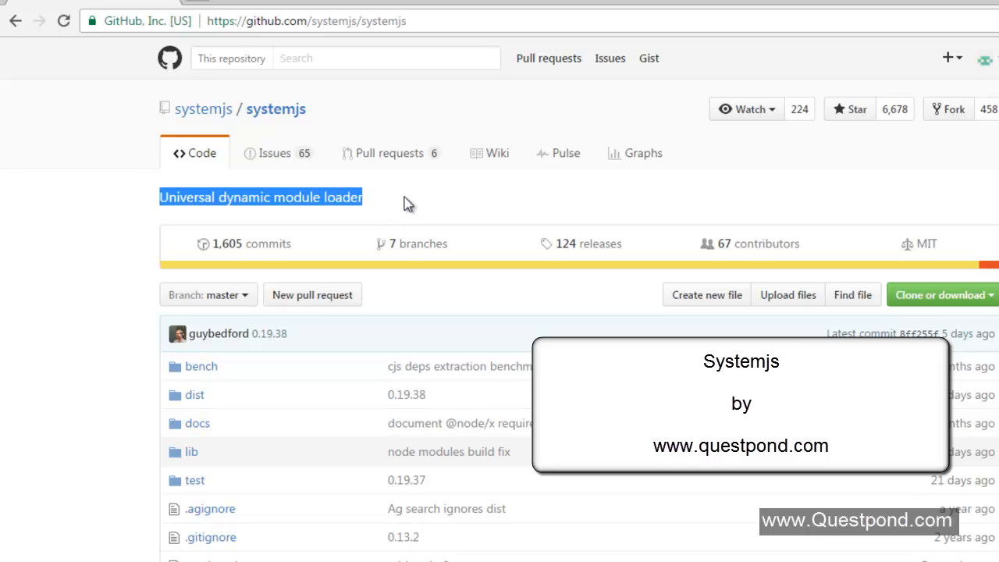
scroll(down, 3)
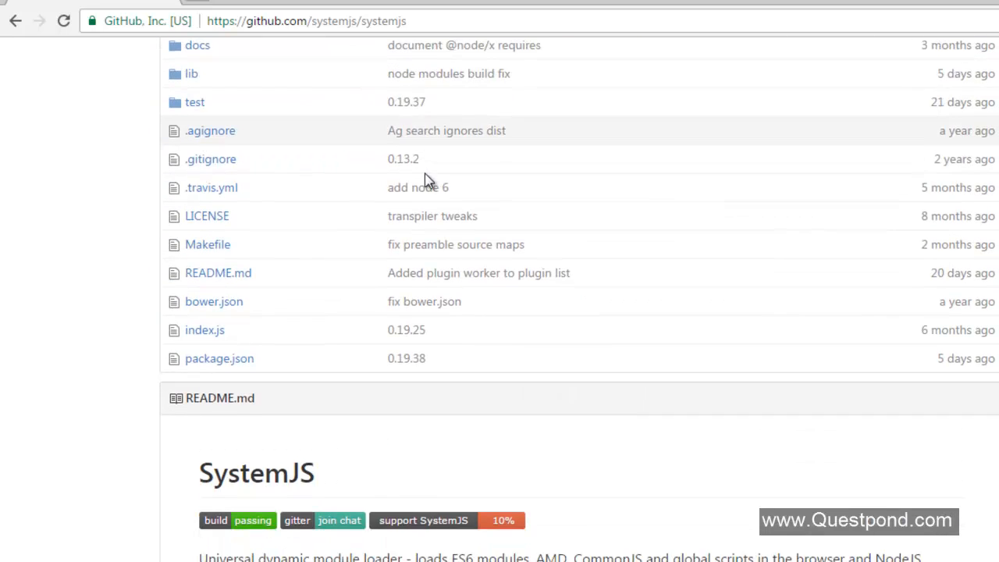
scroll(down, 3)
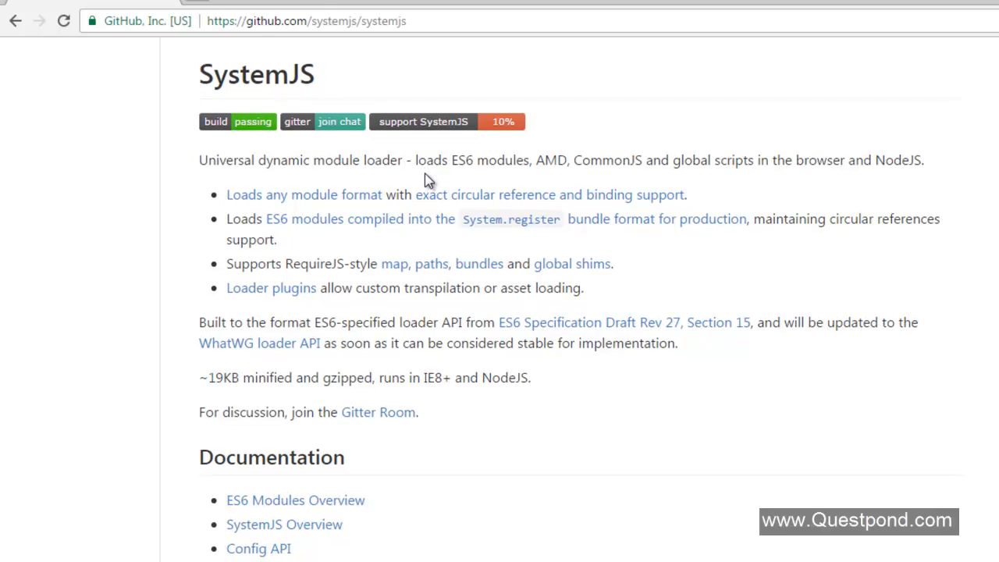
scroll(down, 3)
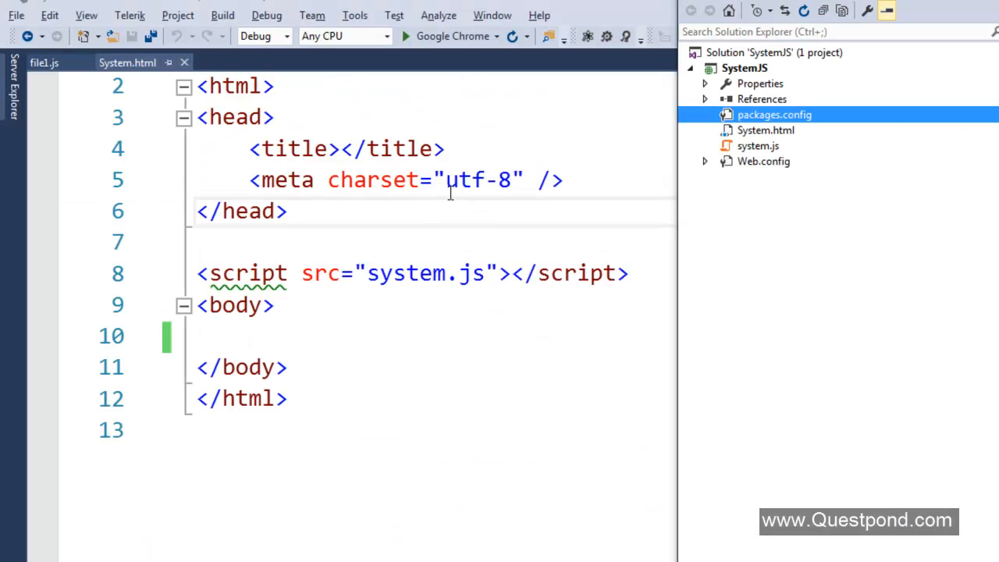
mouse_move(540, 218)
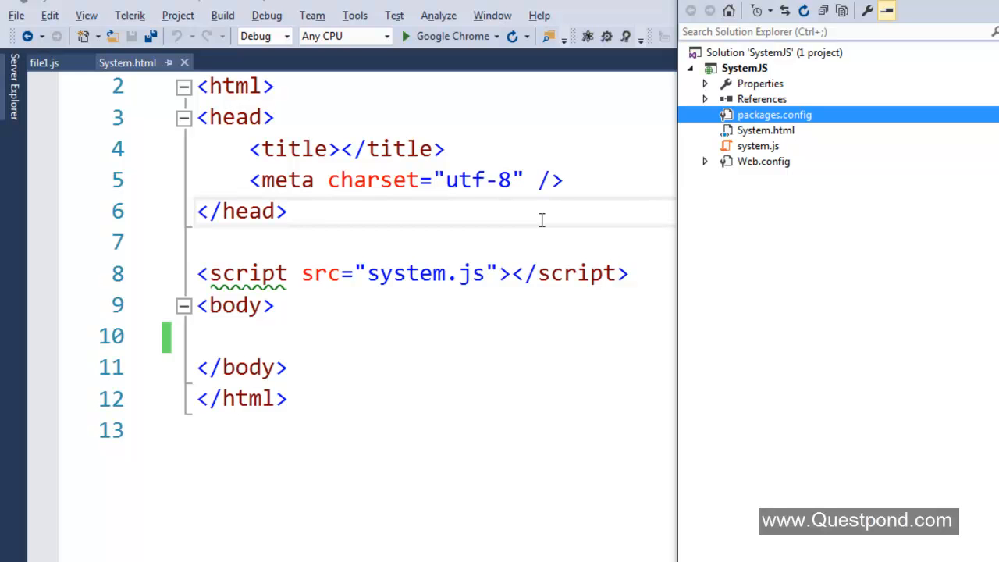
mouse_move(761, 100)
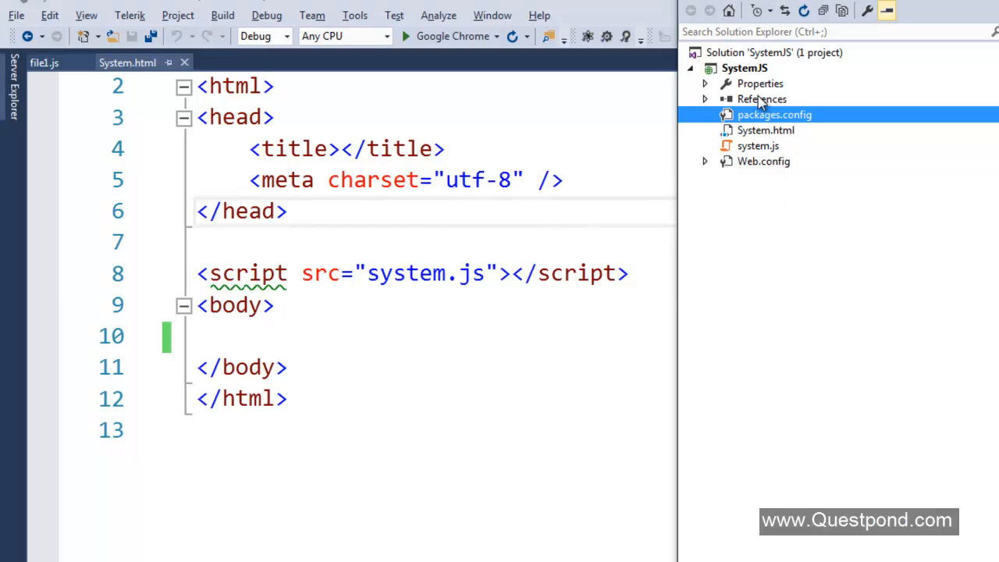
Add a new JavaScript file named Customer to the SystemJS project
right_click(743, 69)
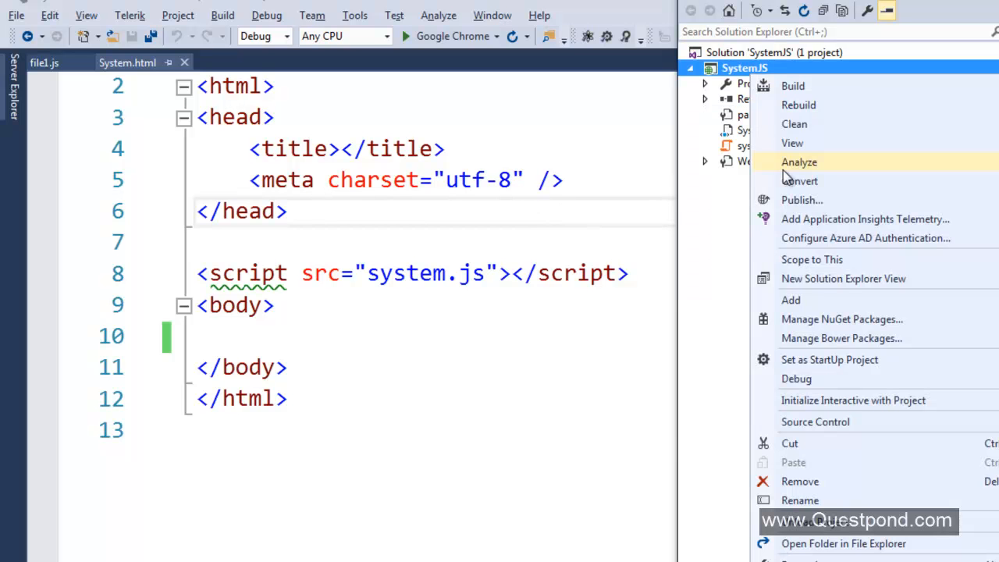
click(790, 299)
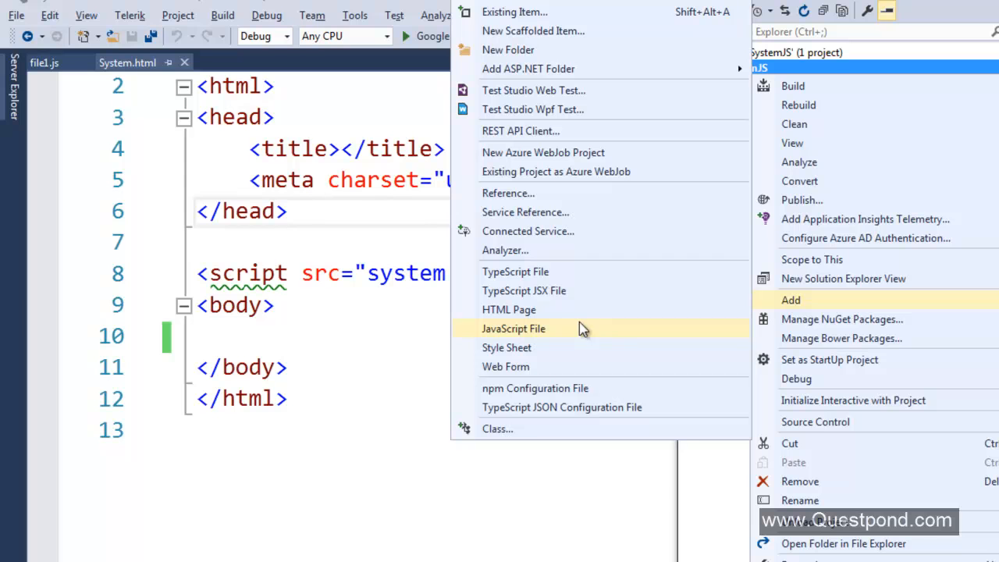
mouse_move(515, 272)
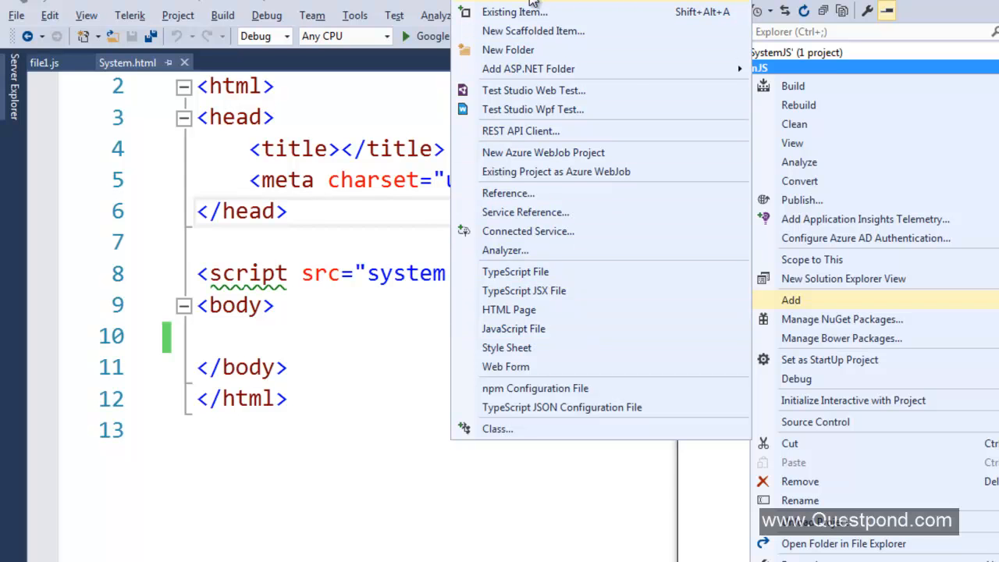
click(512, 327)
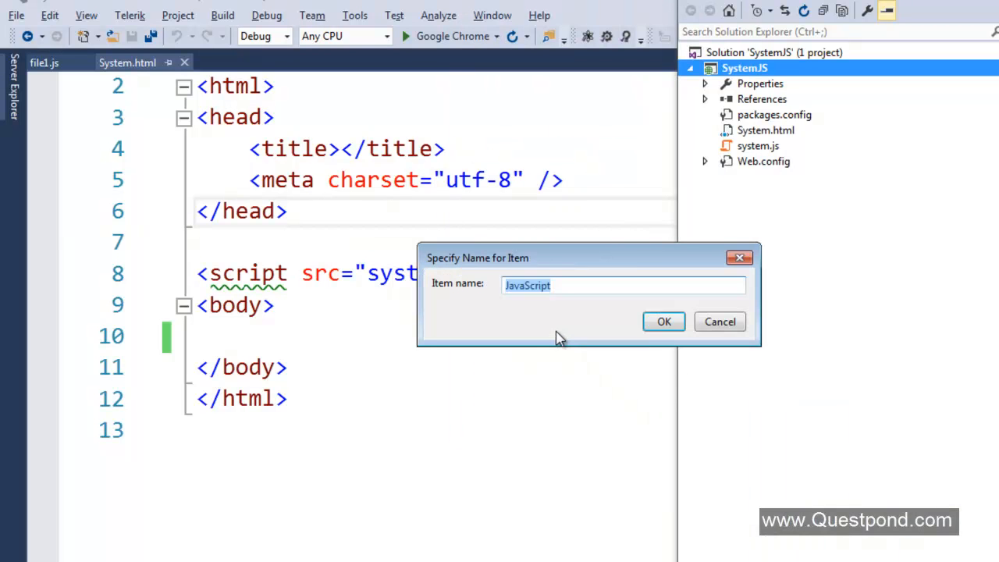
text(Customer)
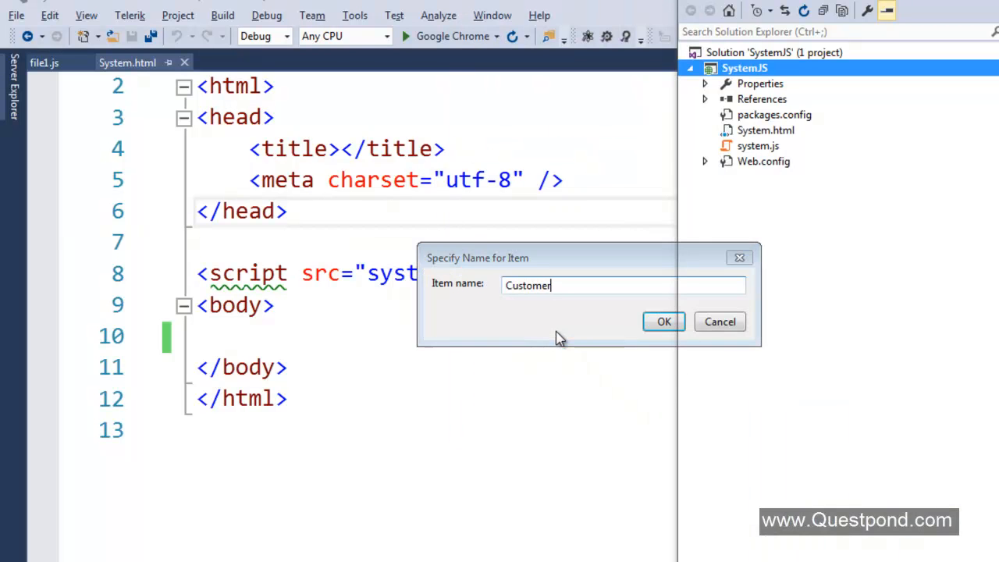
click(664, 322)
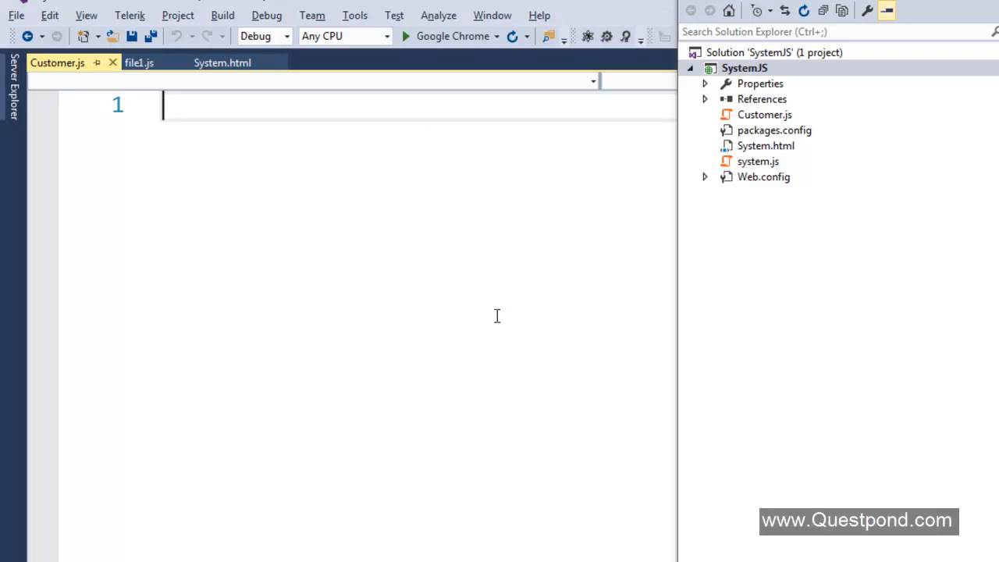
Start a function Customer() { declaration in Customer.js
text(function Customer)
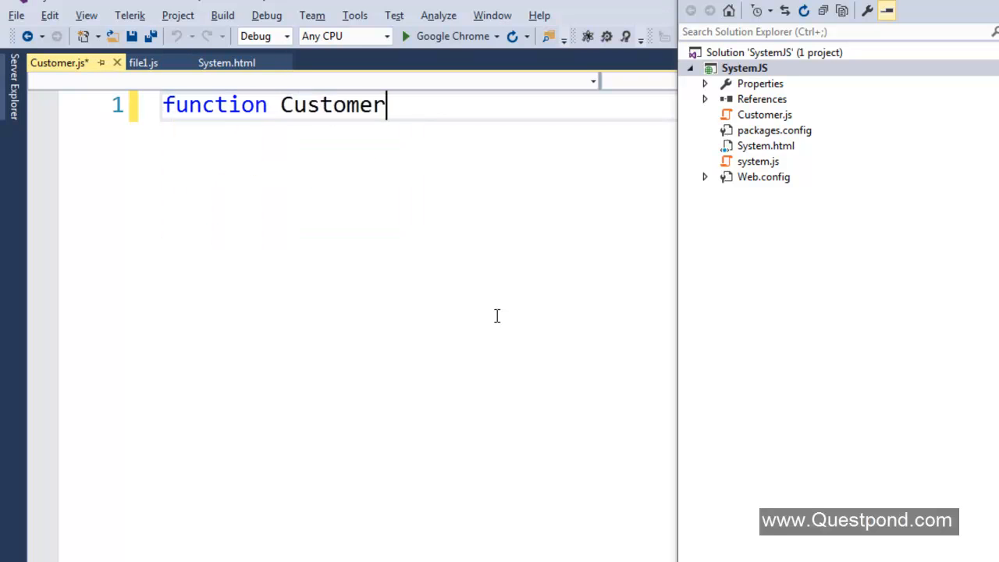
text(() {)
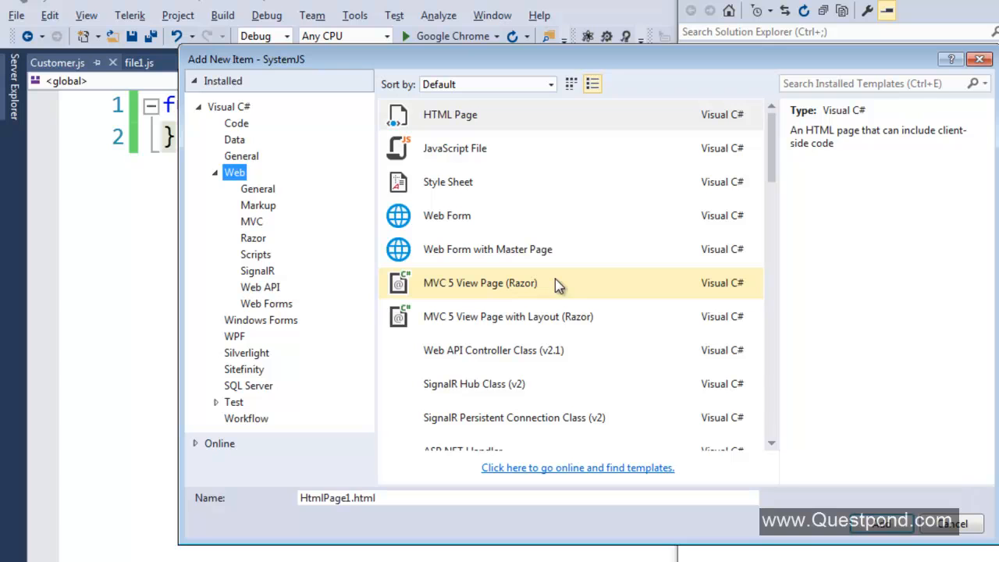
Create Address.js as a JavaScript file and start a function Address(){ in it
click(454, 147)
text(Address.js)
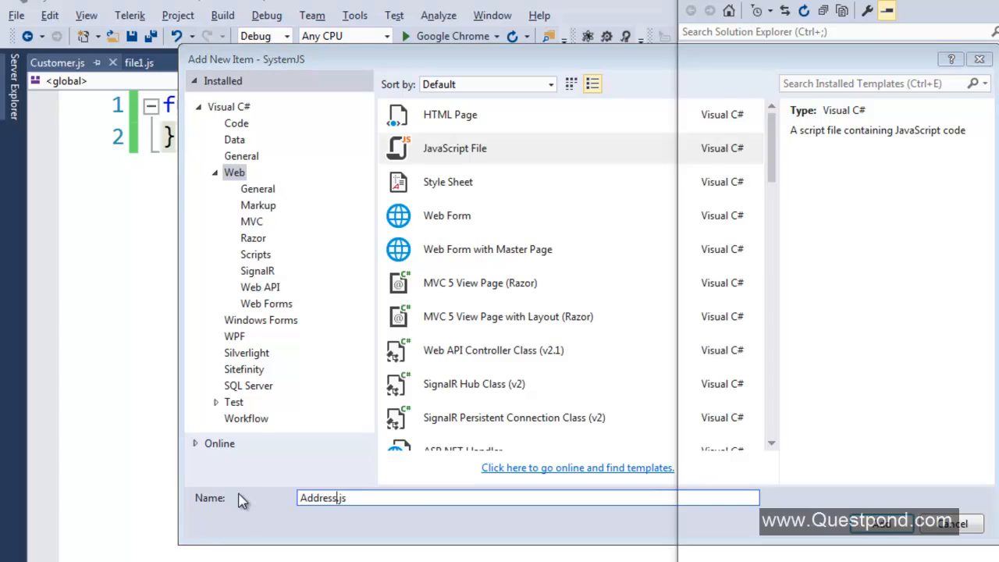
click(880, 523)
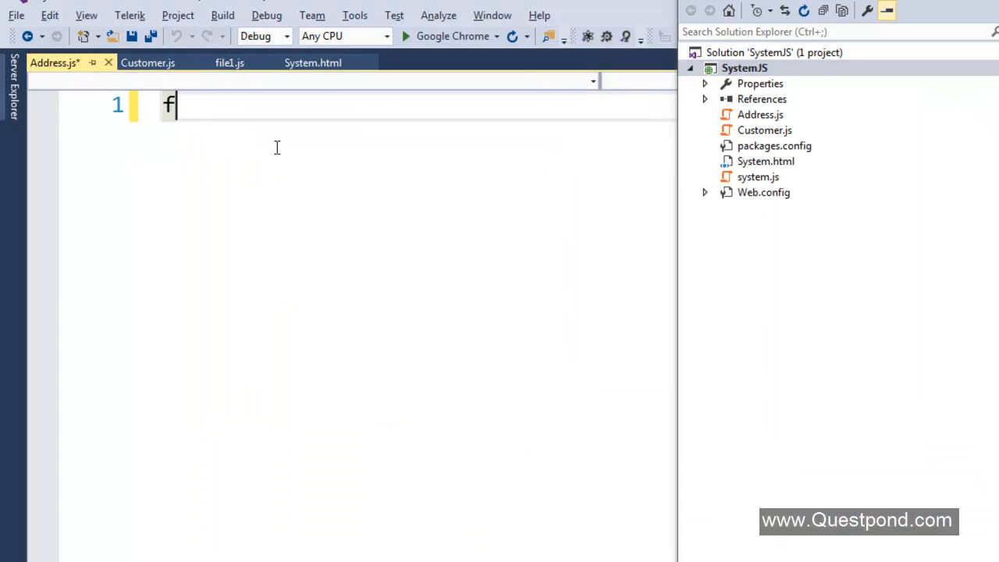
text(unction)
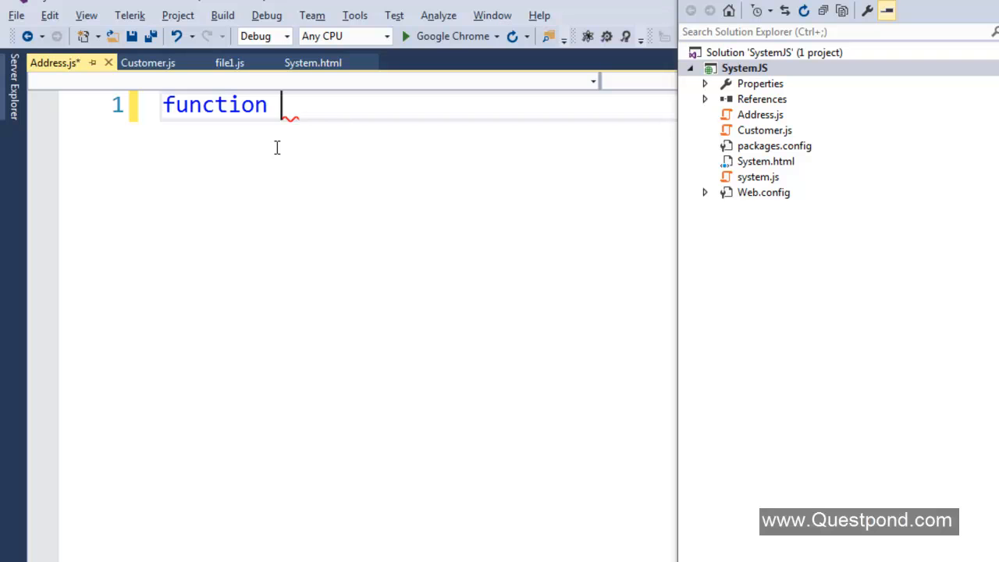
text(Addre)
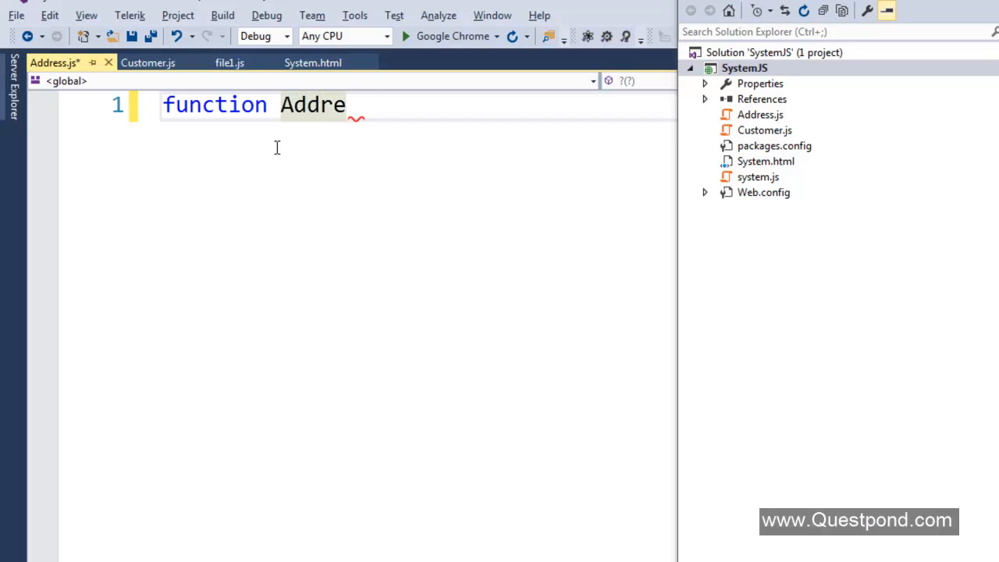
text(ss)
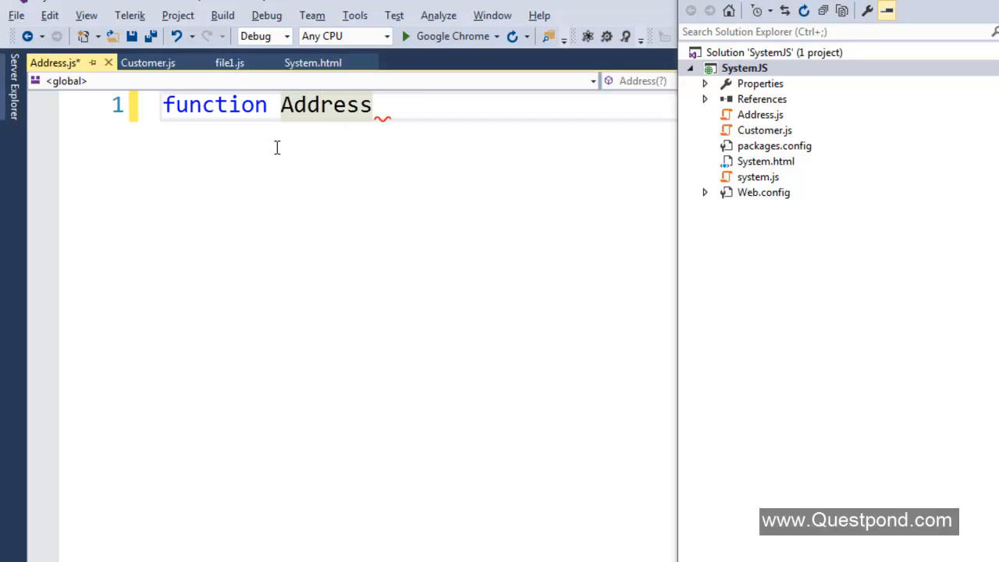
text((){)
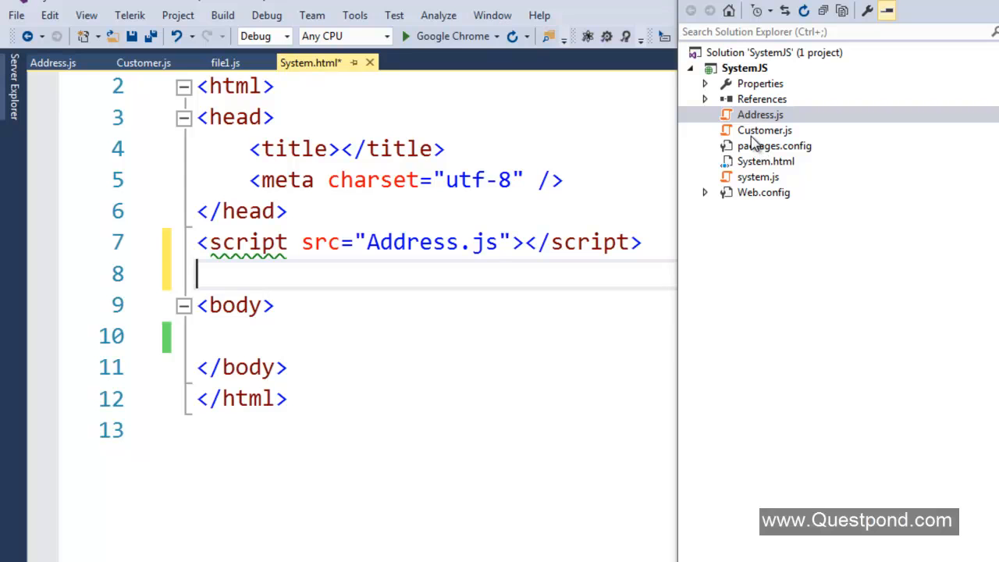
Reference Customer.js in System.html and add var cust = new Customer(); in the body script
text(<script src="Customer.js"></script>)
click(436, 336)
text(<script></script>)
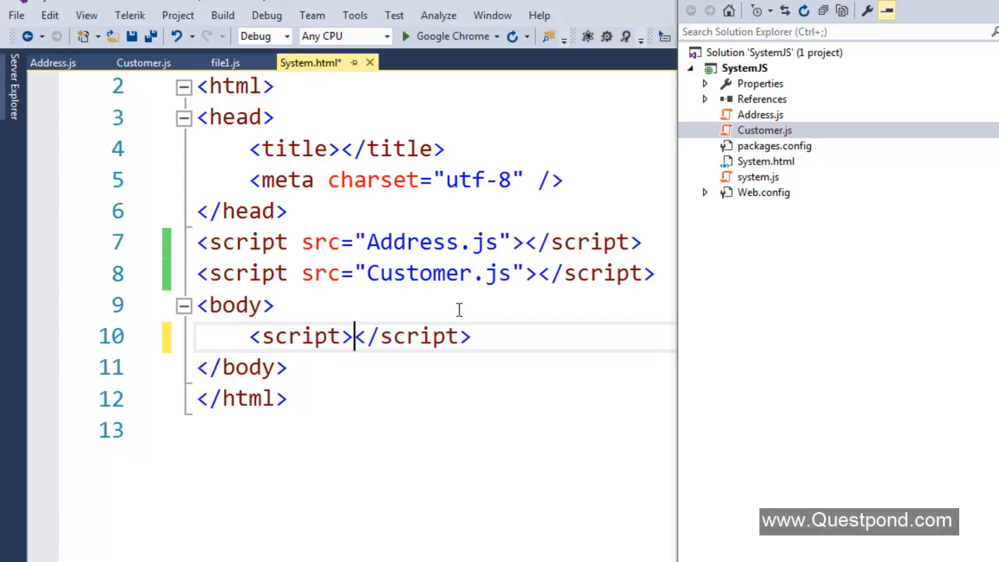
text(var)
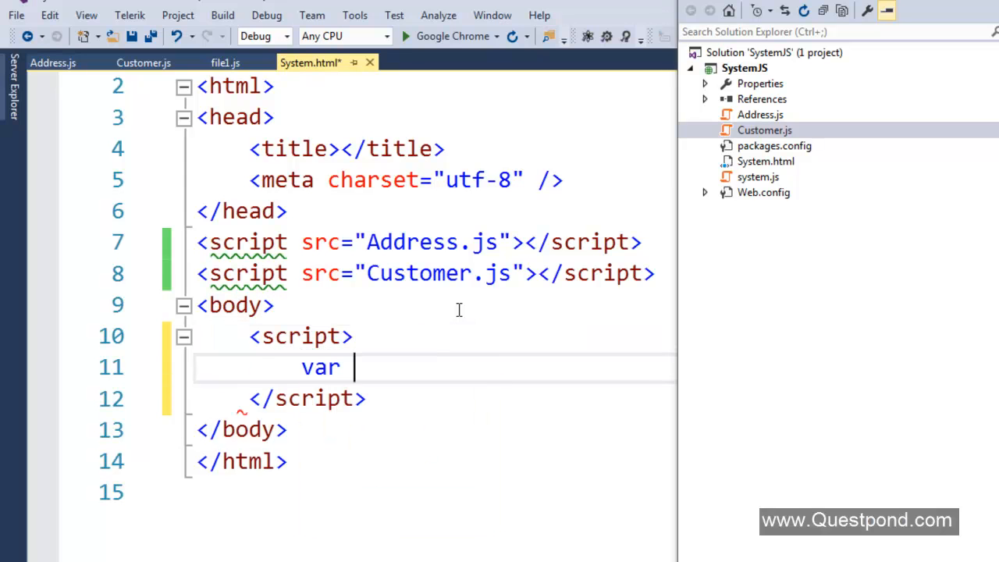
text(cust =)
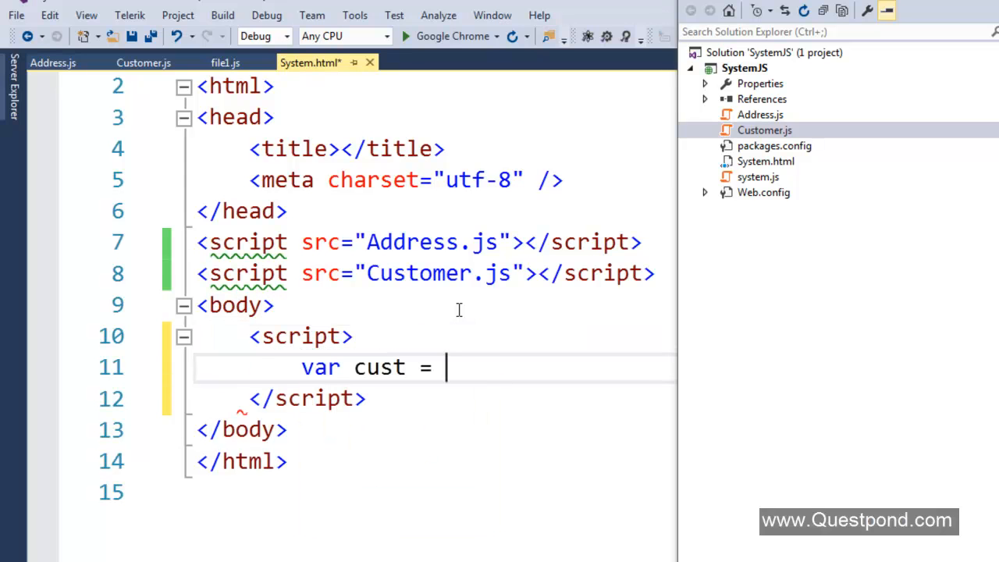
text(new Customer)
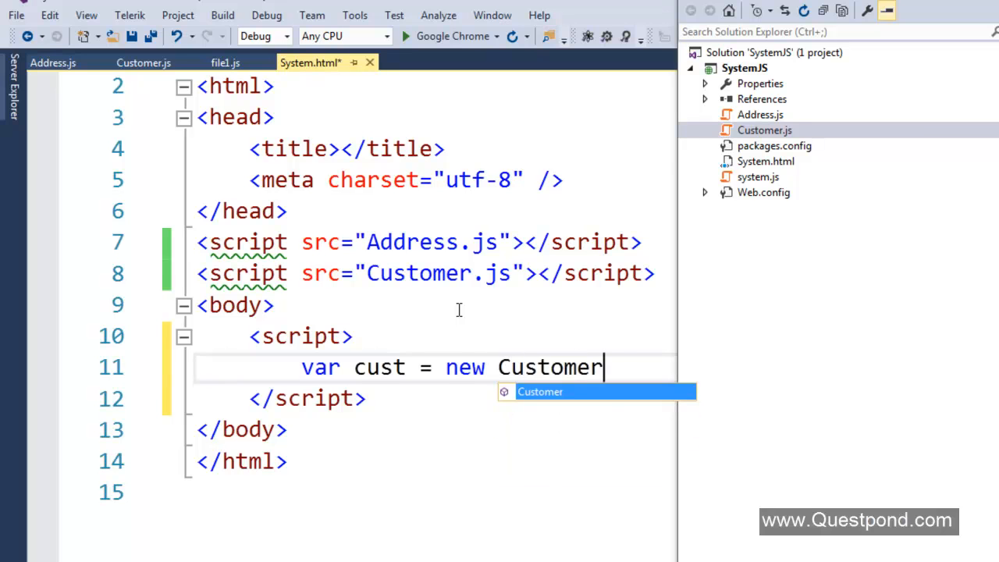
text(();)
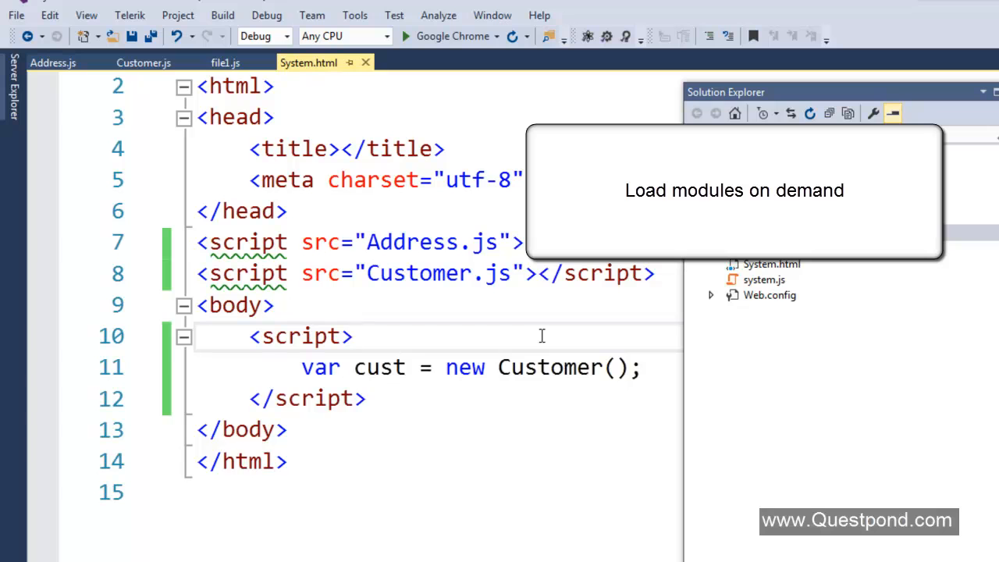
Write the alert("Customer not needed"); statement before the Customer creation
text(ale)
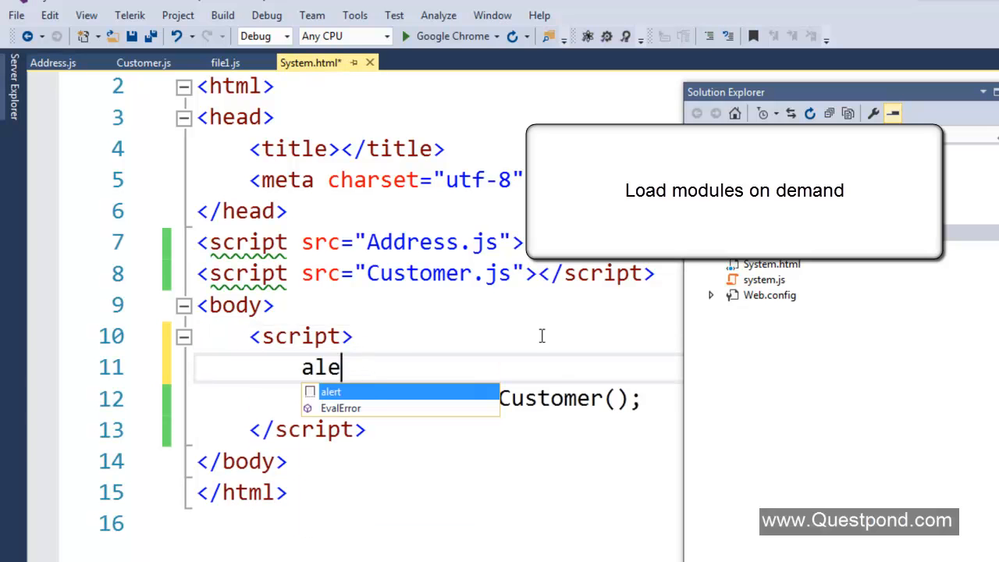
key(backspace)
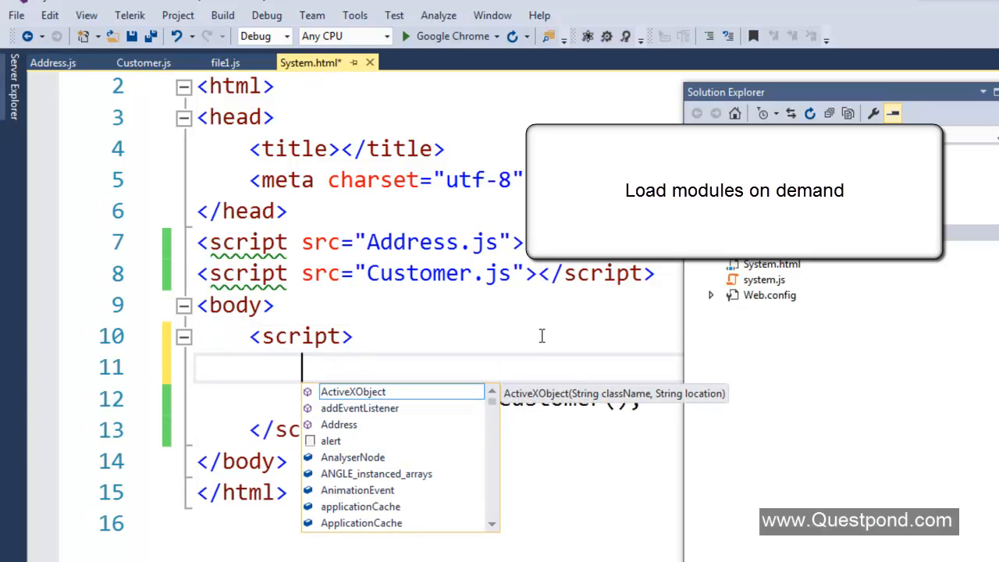
text(alert)
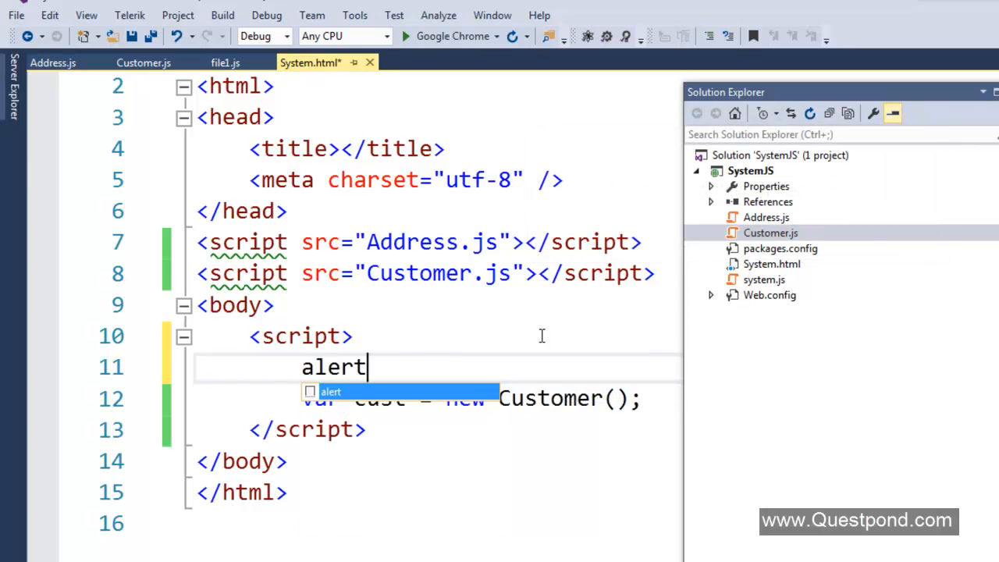
text(("Cust")
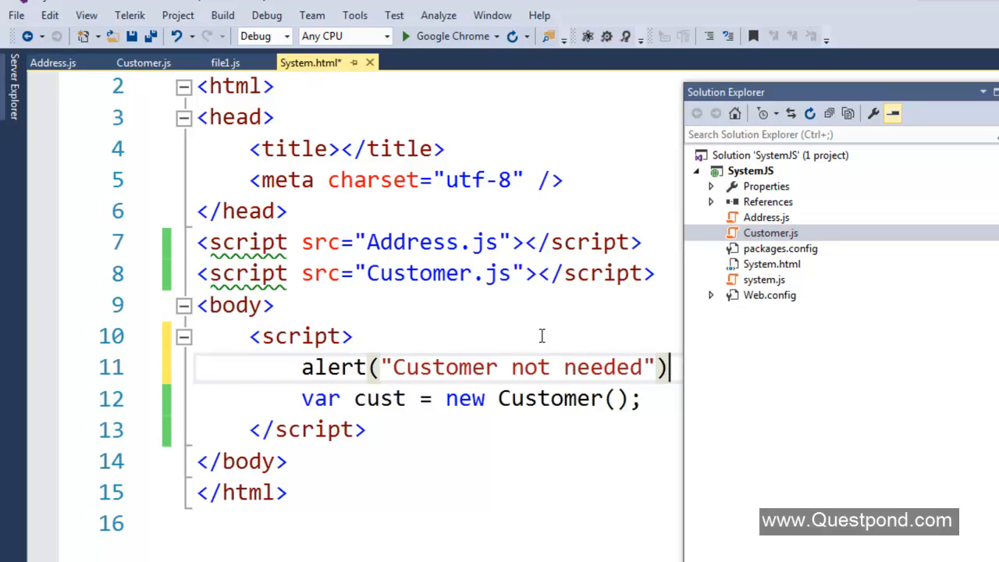
text(;)
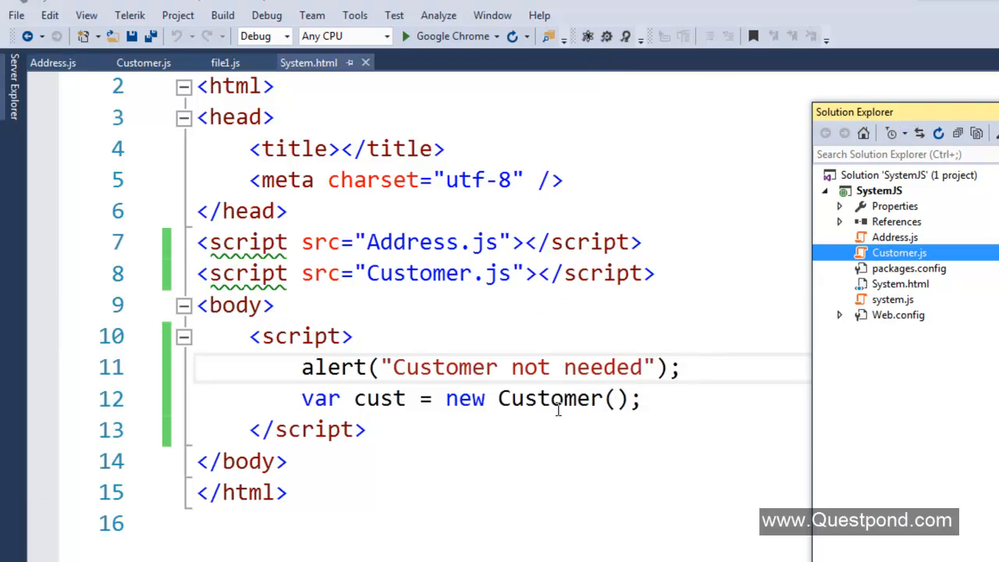
mouse_move(556, 408)
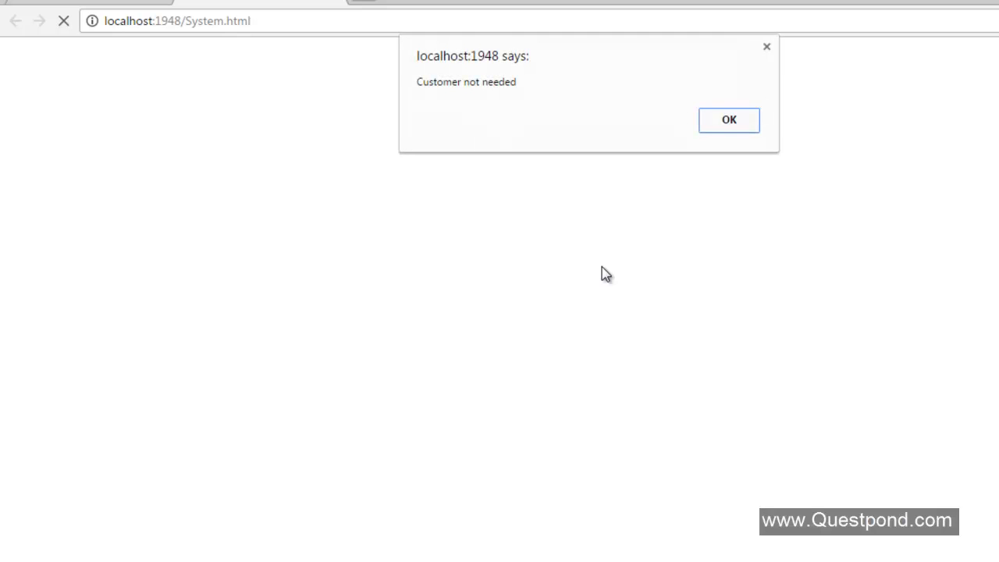
Dismiss the Customer not needed alert and view System.html in the DevTools Sources panel
click(727, 119)
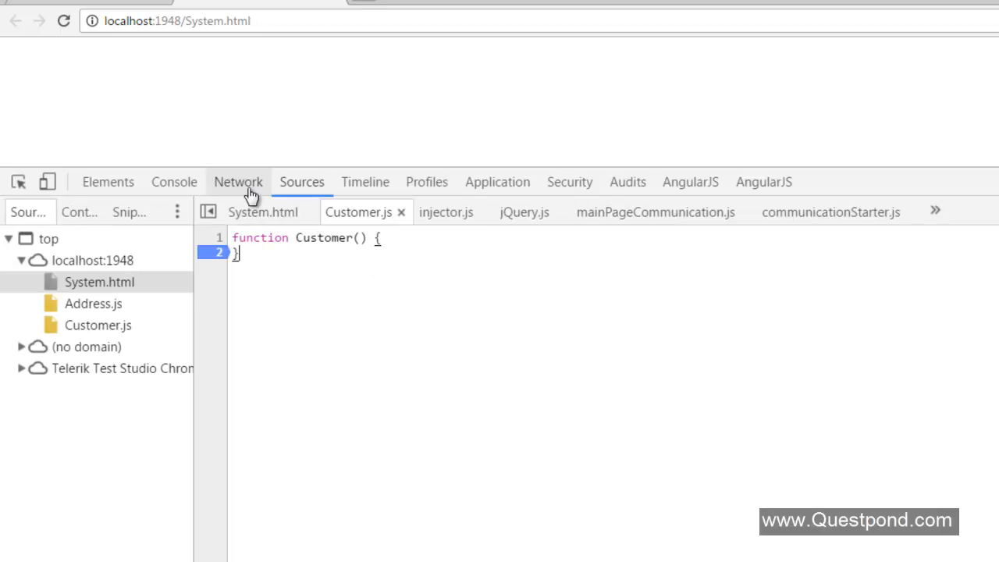
click(238, 181)
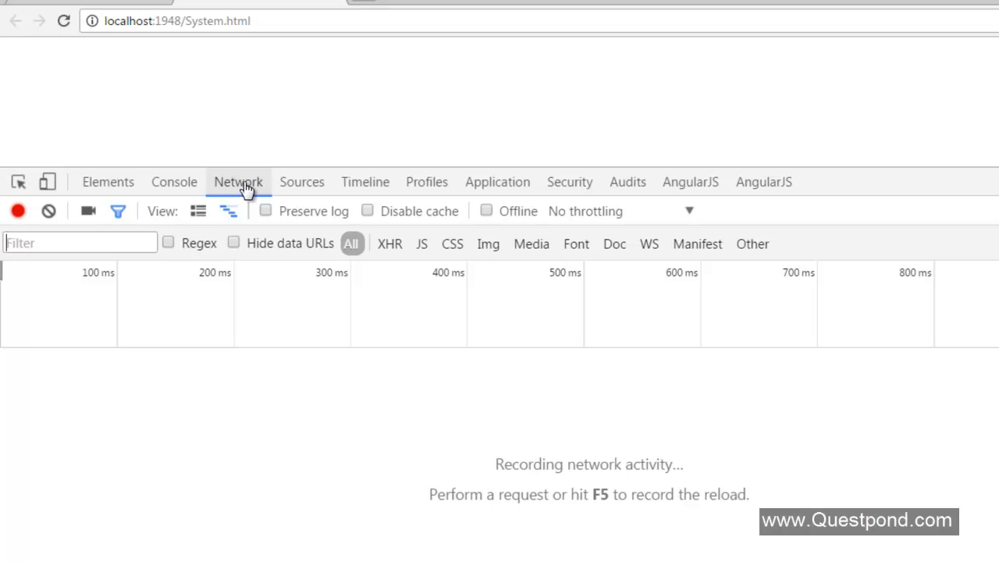
click(301, 181)
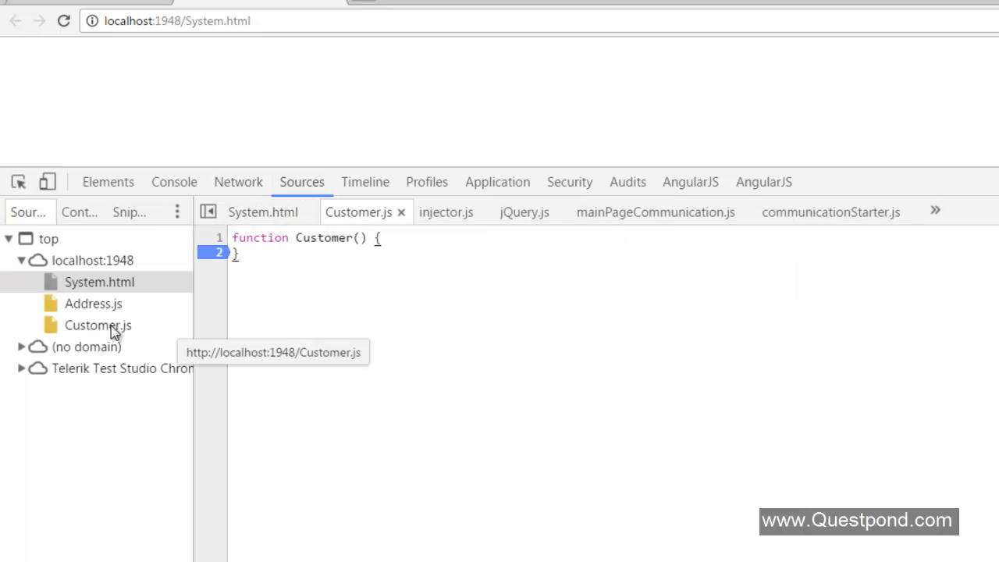
click(100, 281)
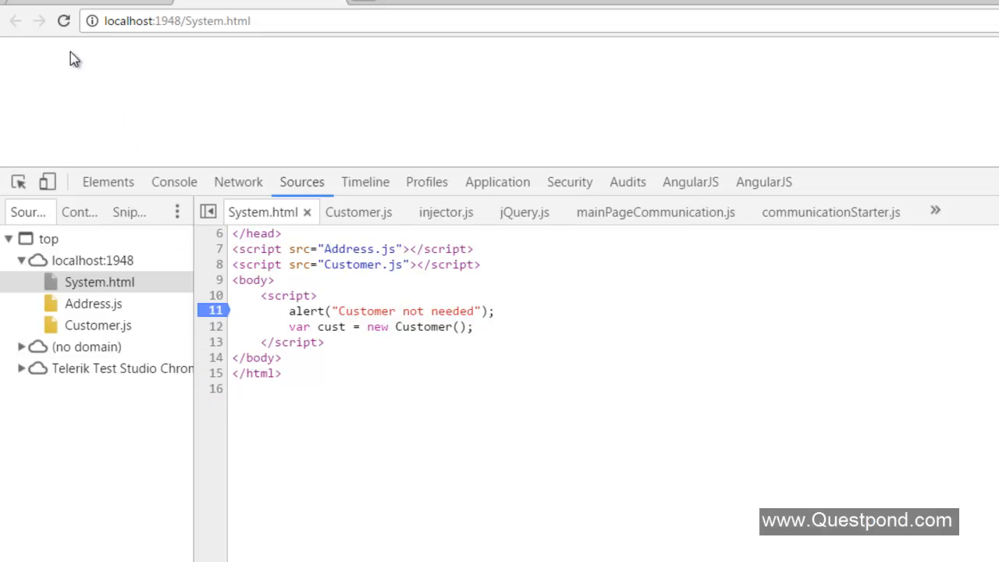
mouse_move(64, 22)
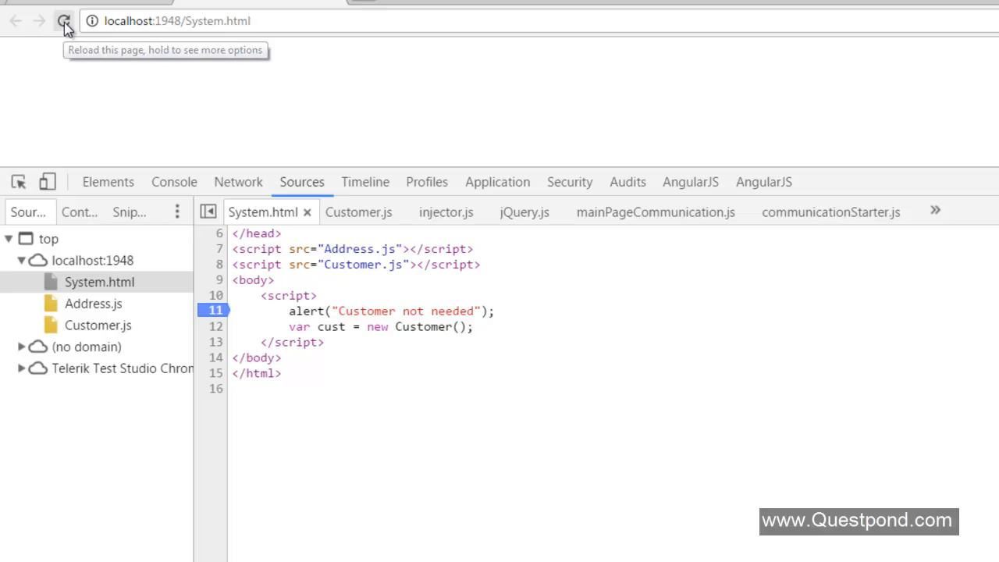
Reload the page and compare the Network requests for Address.js and Customer.js with their script tags in Sources
click(64, 22)
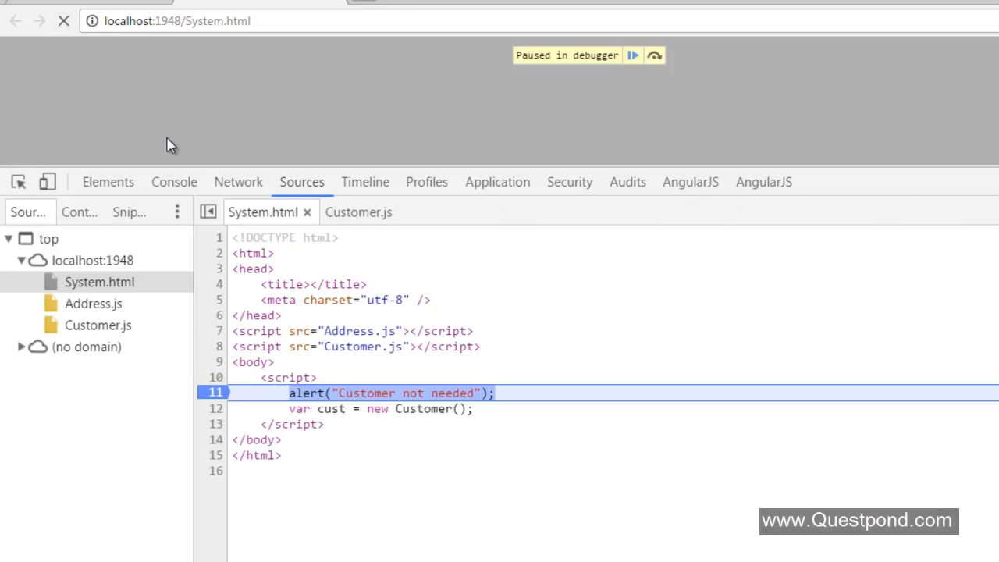
click(237, 181)
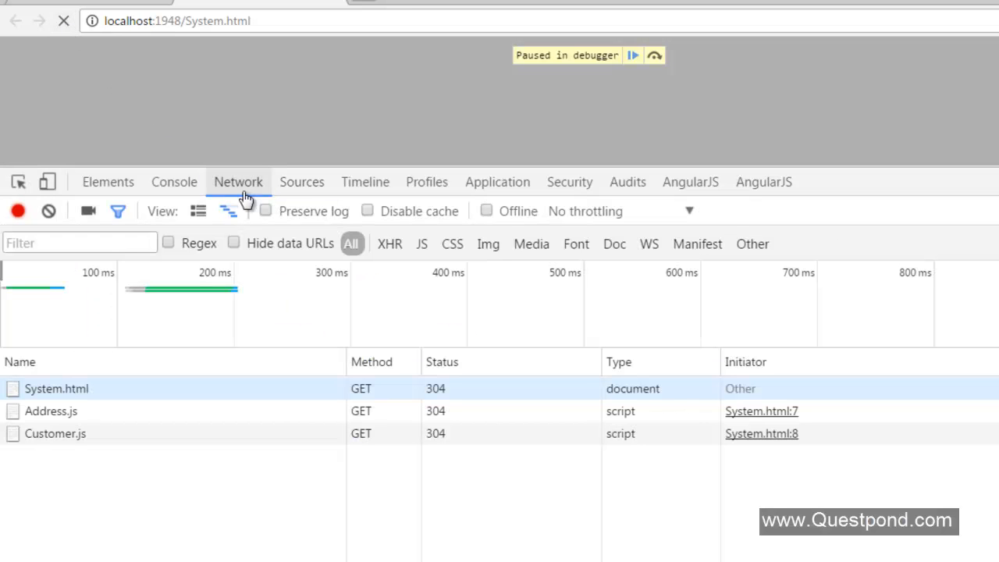
mouse_move(190, 427)
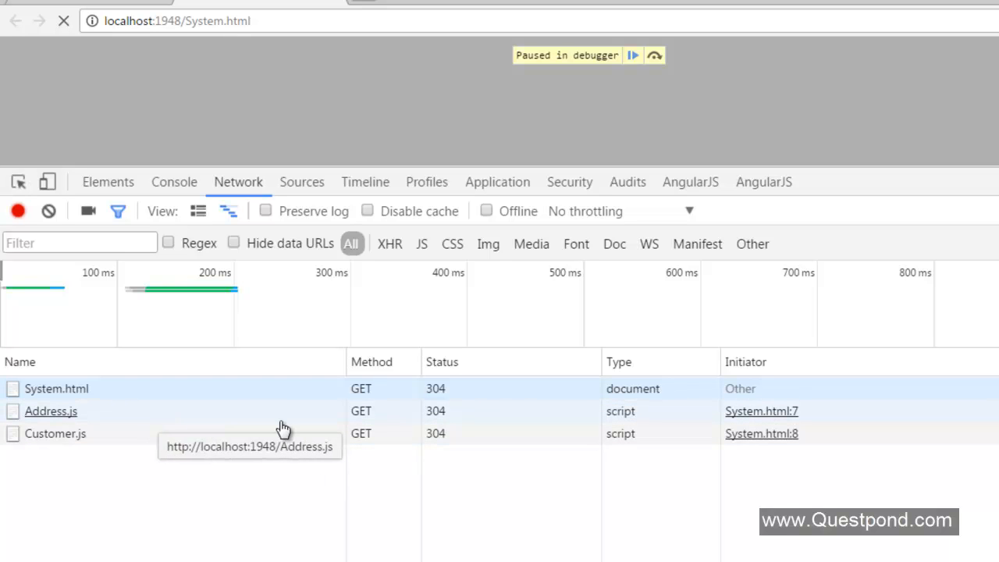
mouse_move(169, 443)
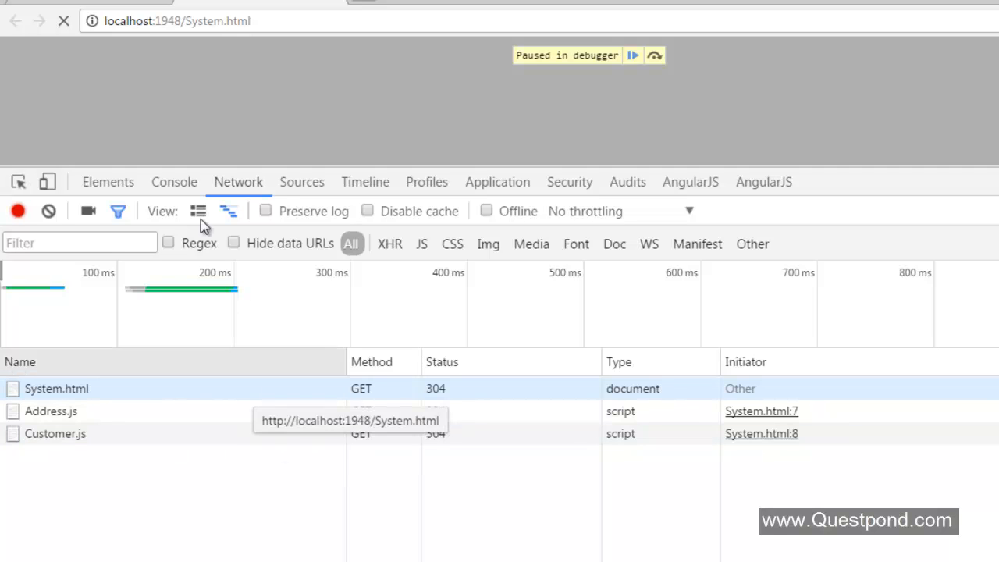
click(301, 181)
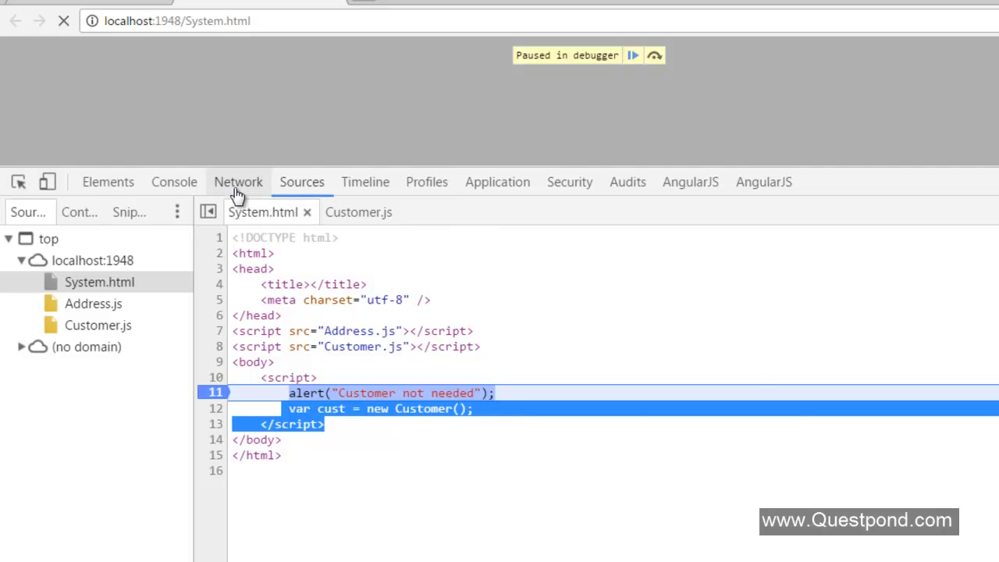
click(237, 181)
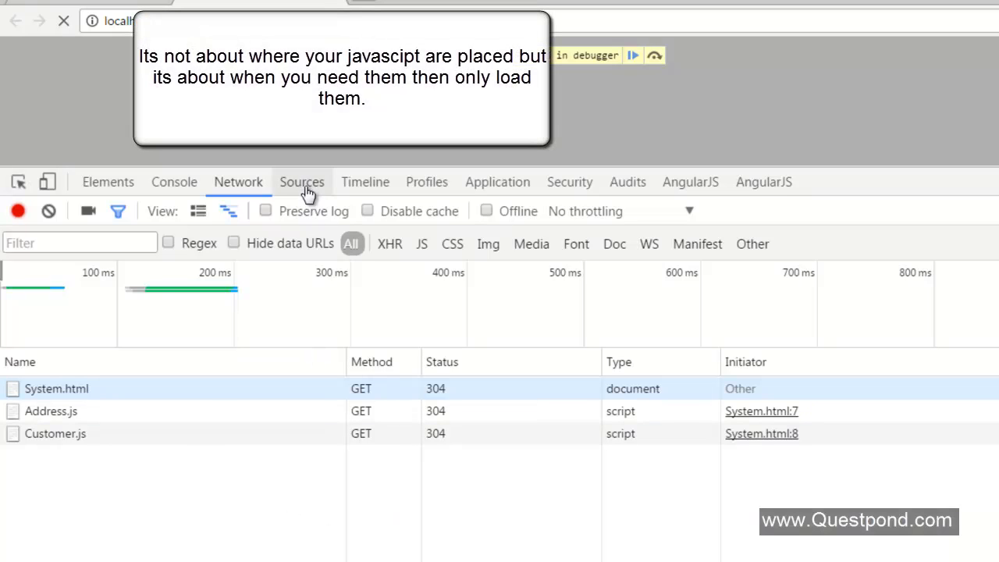
click(301, 181)
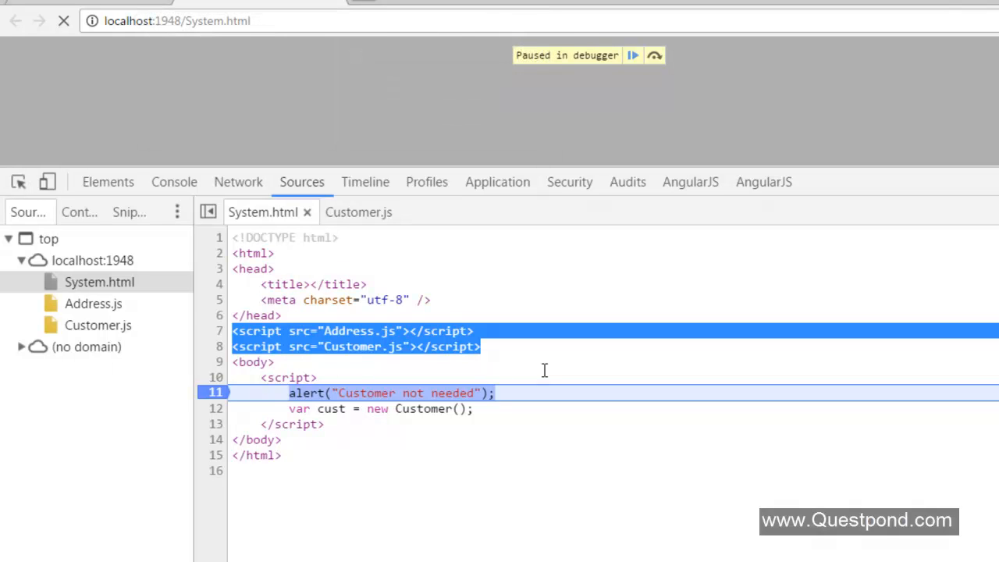
mouse_move(138, 86)
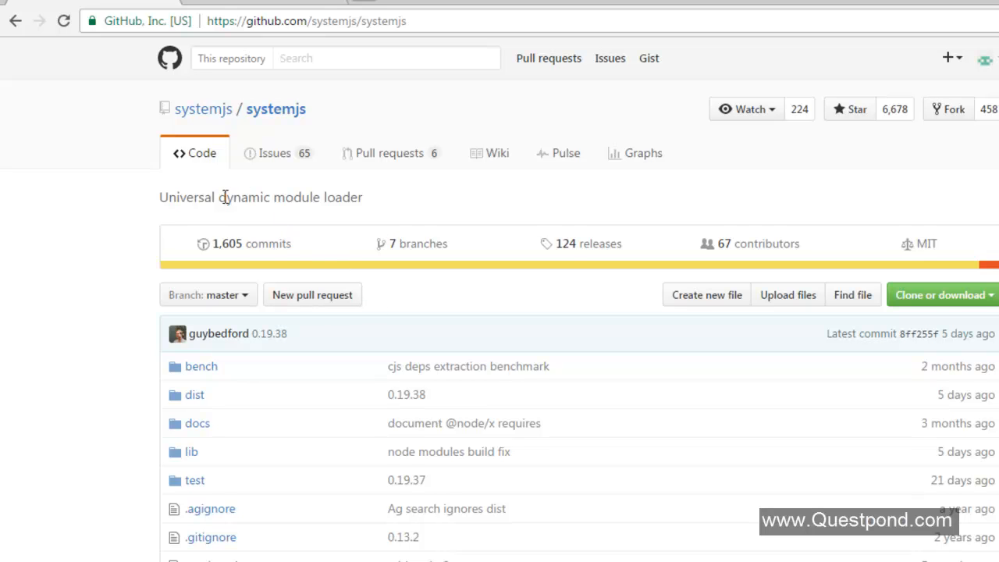
drag(226, 196, 362, 197)
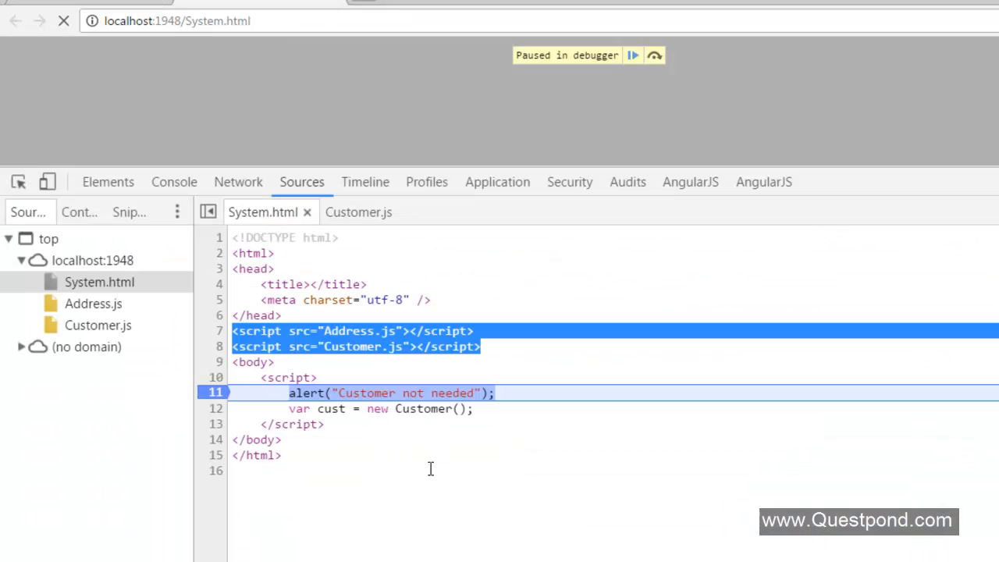
Switch between Network and Sources to trace Address.js and Customer.js to System.html's script tags
click(238, 181)
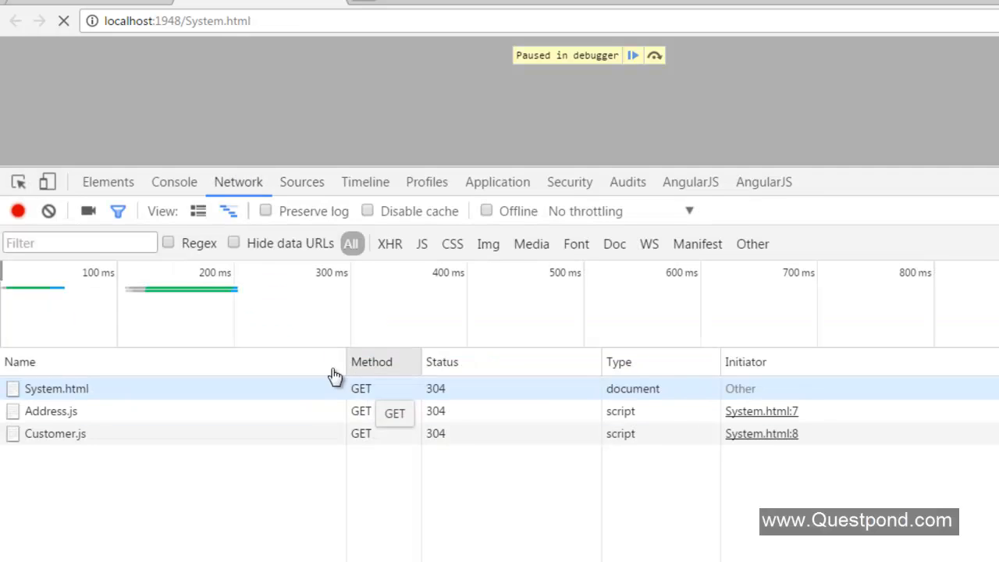
click(301, 181)
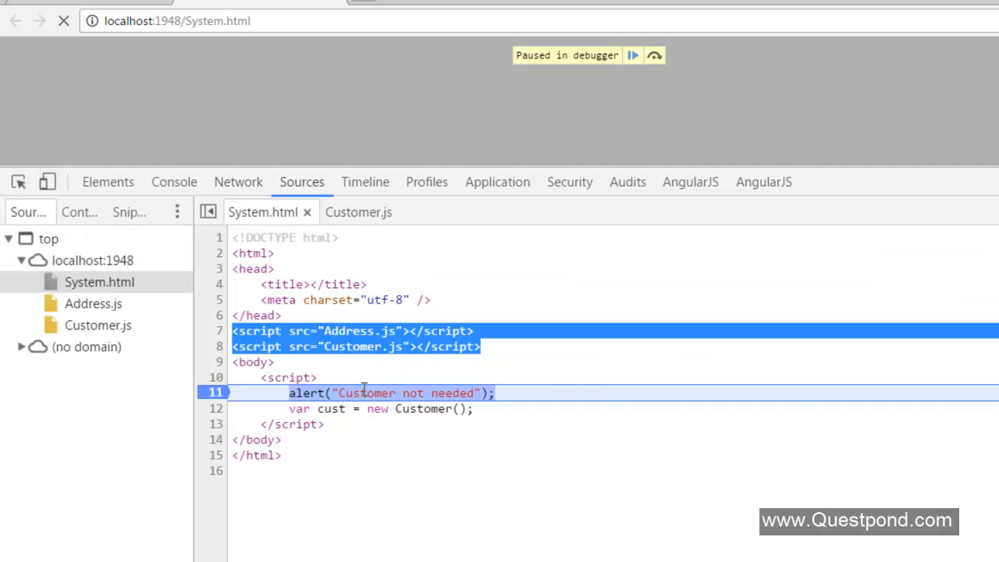
click(237, 181)
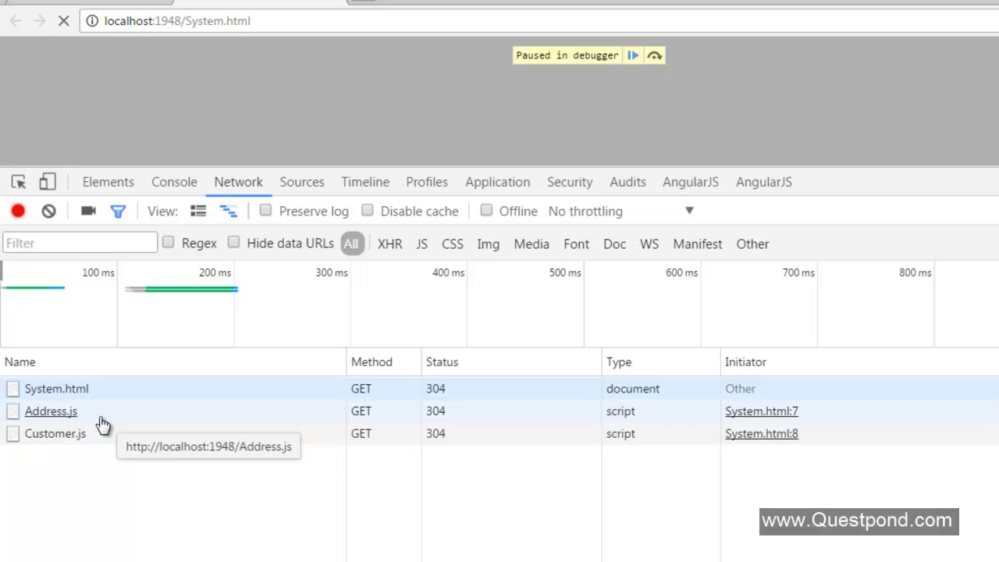
mouse_move(54, 434)
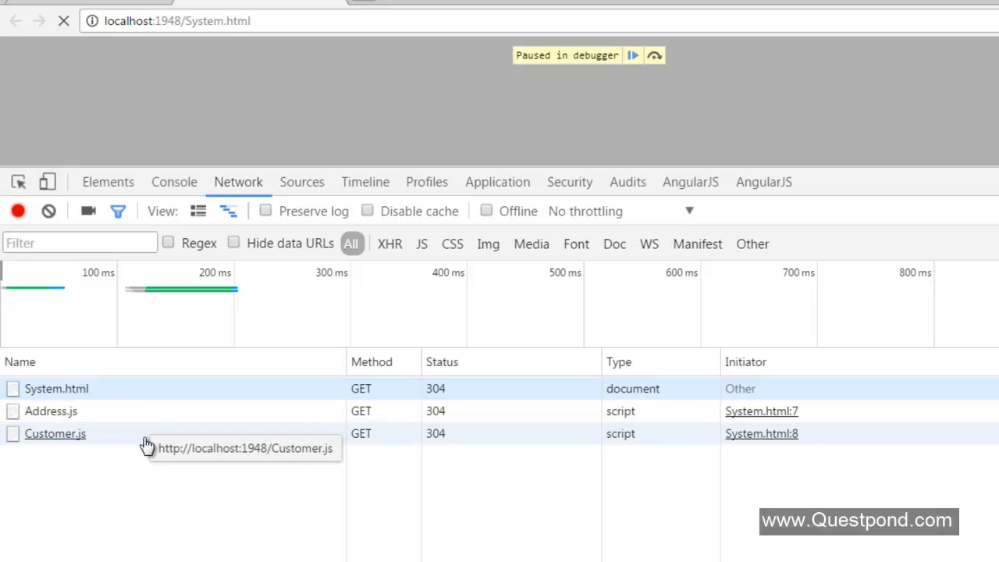
mouse_move(981, 517)
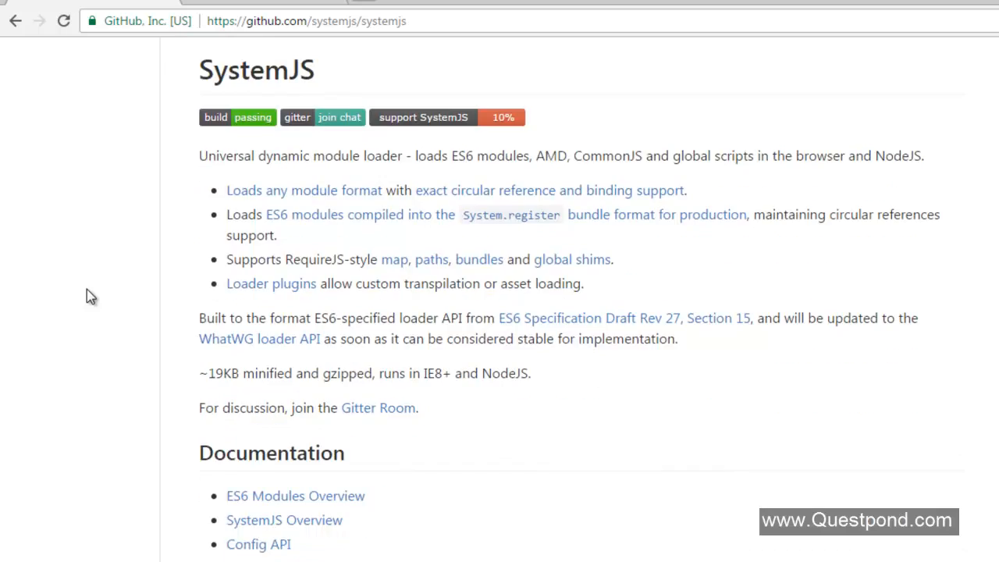
Select the SystemJS.import('./app.js').then(...) example in the README and switch back to Visual Studio
scroll(down, 3)
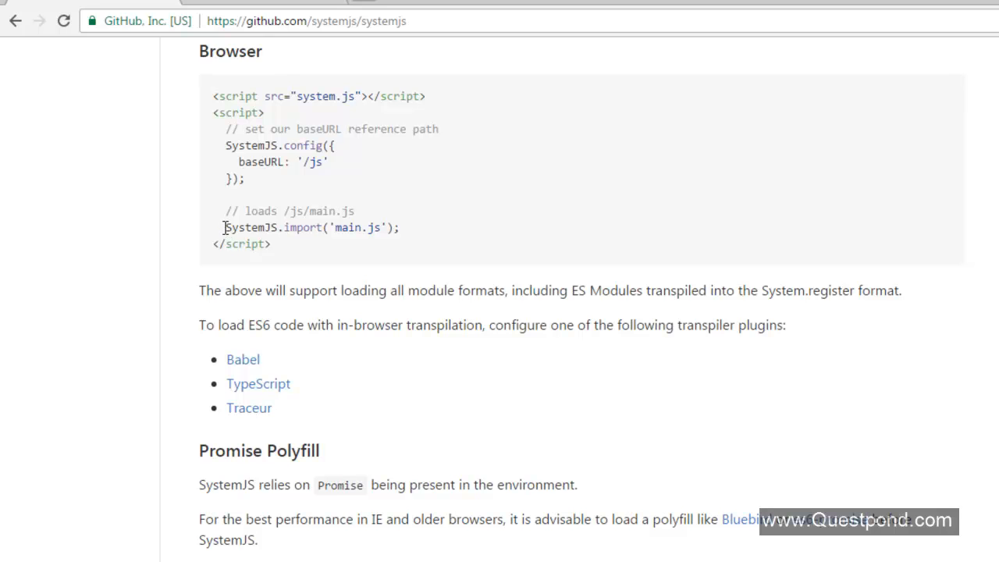
drag(225, 227, 398, 228)
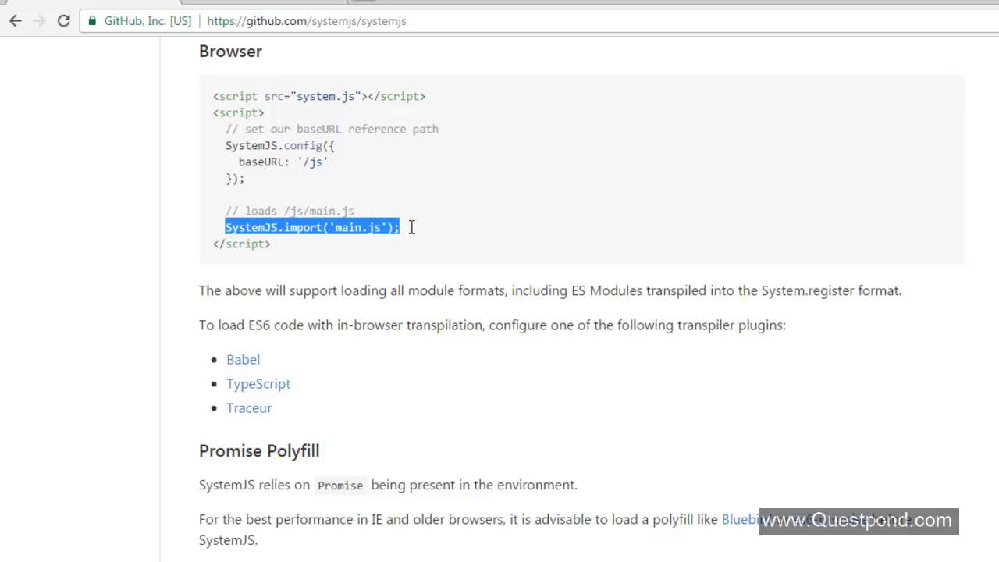
scroll(down, 3)
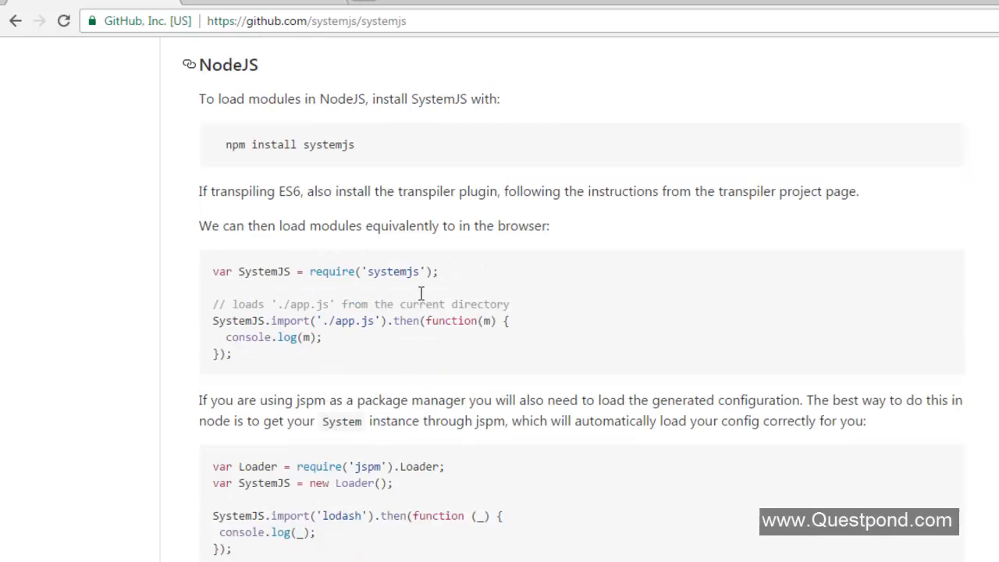
scroll(down, 3)
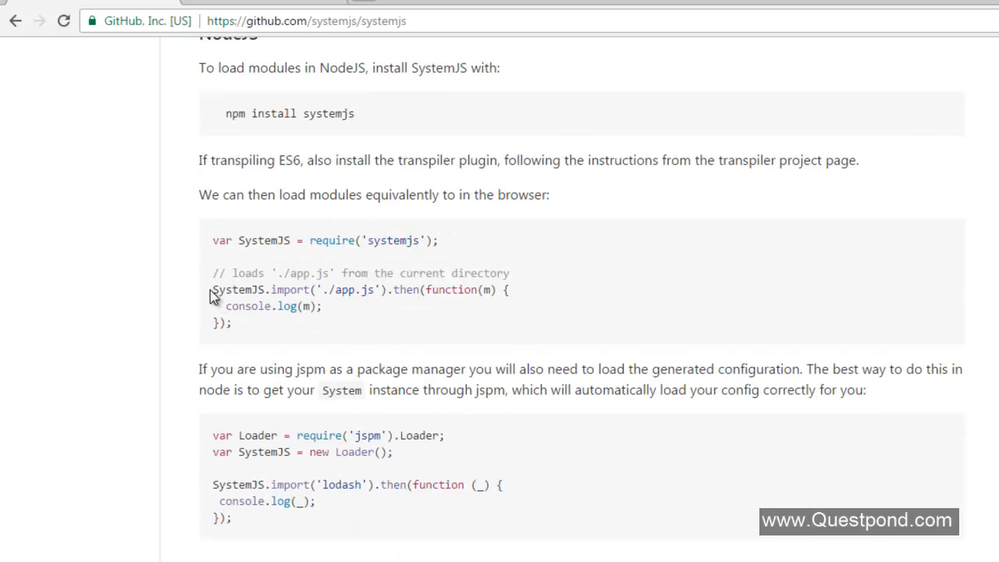
drag(212, 289, 252, 321)
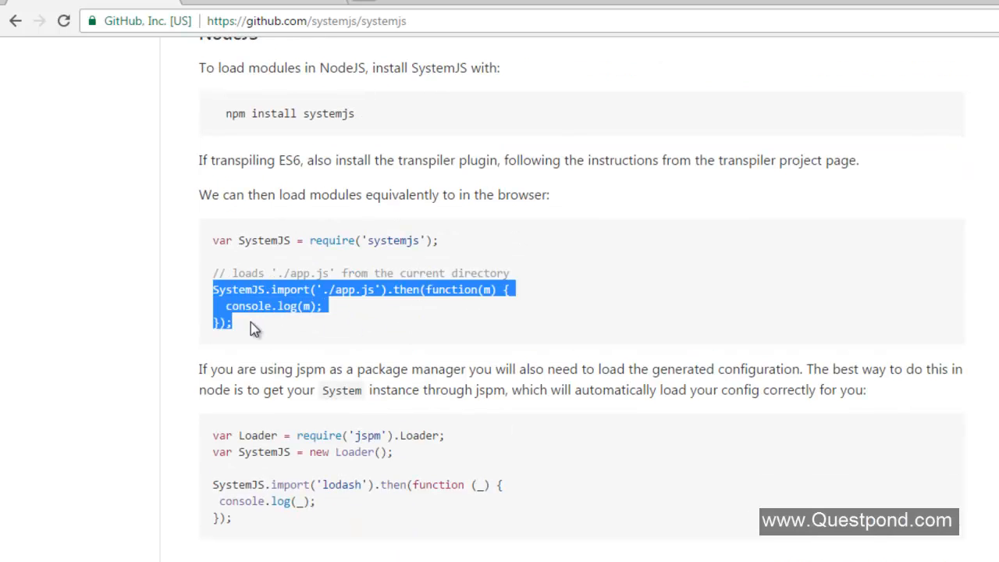
key(alt+tab)
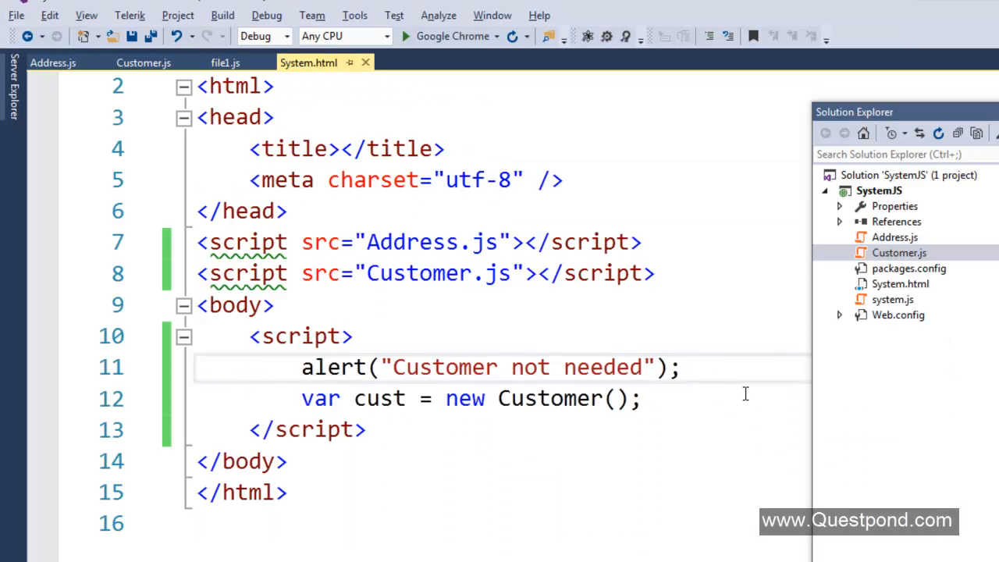
Paste the SystemJS.import snippet, point it at 'Customer.js' with the Customer creation in its callback, and save
key(enter)
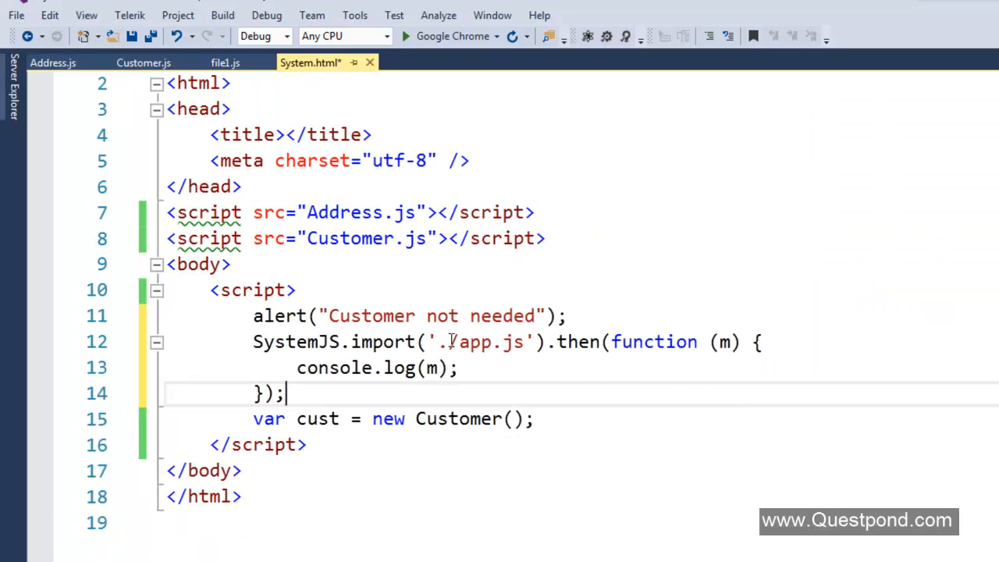
double_click(465, 341)
text(Customer)
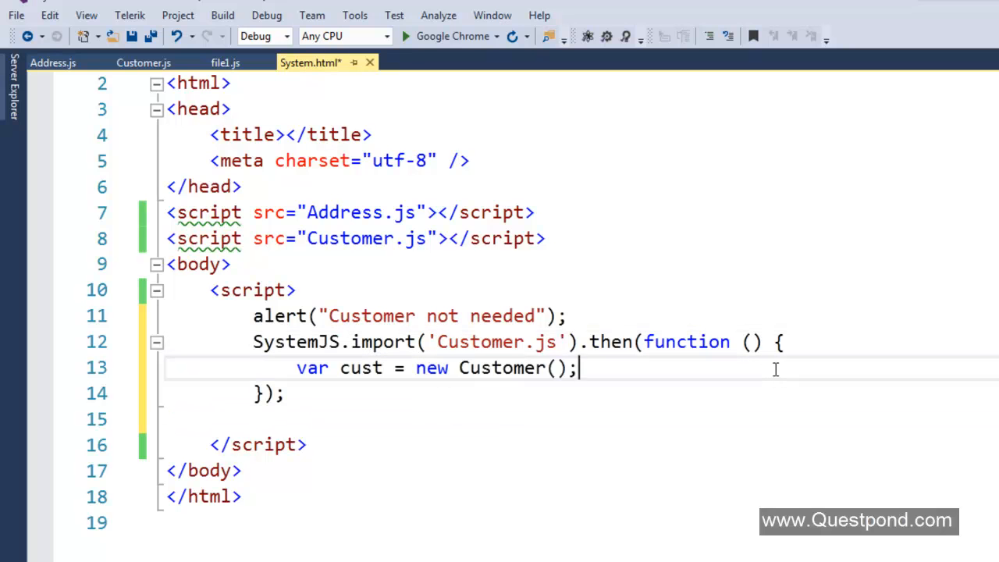
key(ctrl+s)
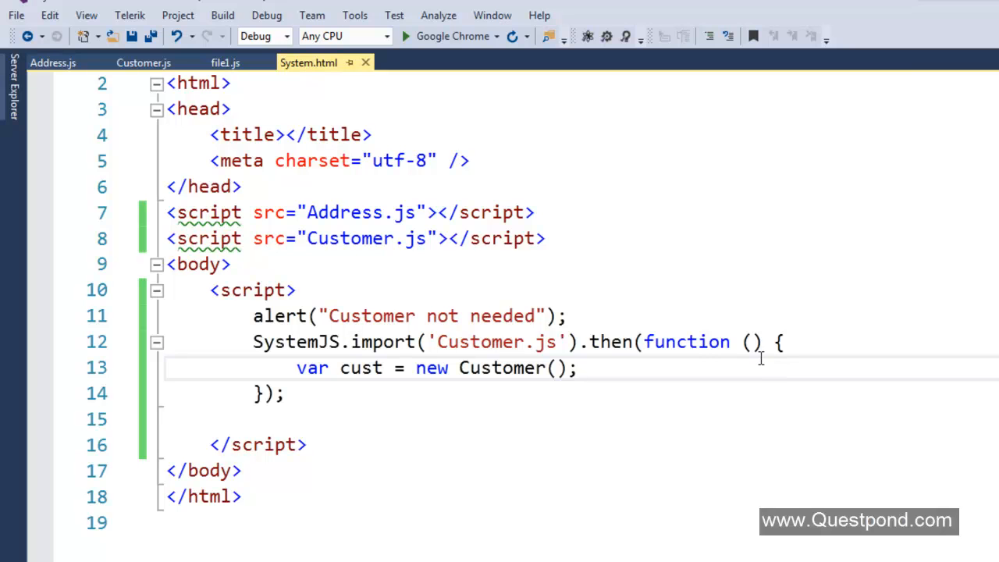
mouse_move(568, 322)
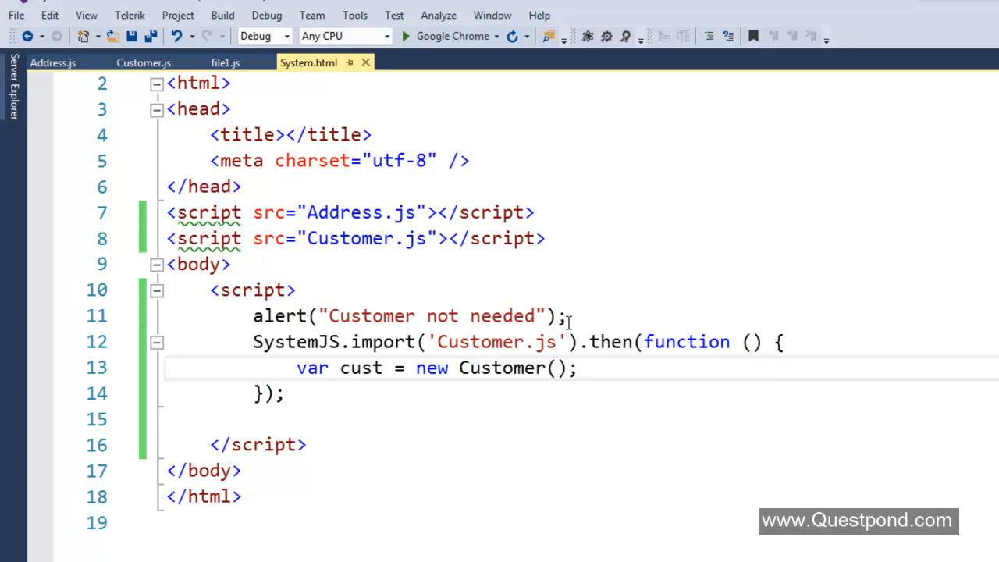
double_click(481, 342)
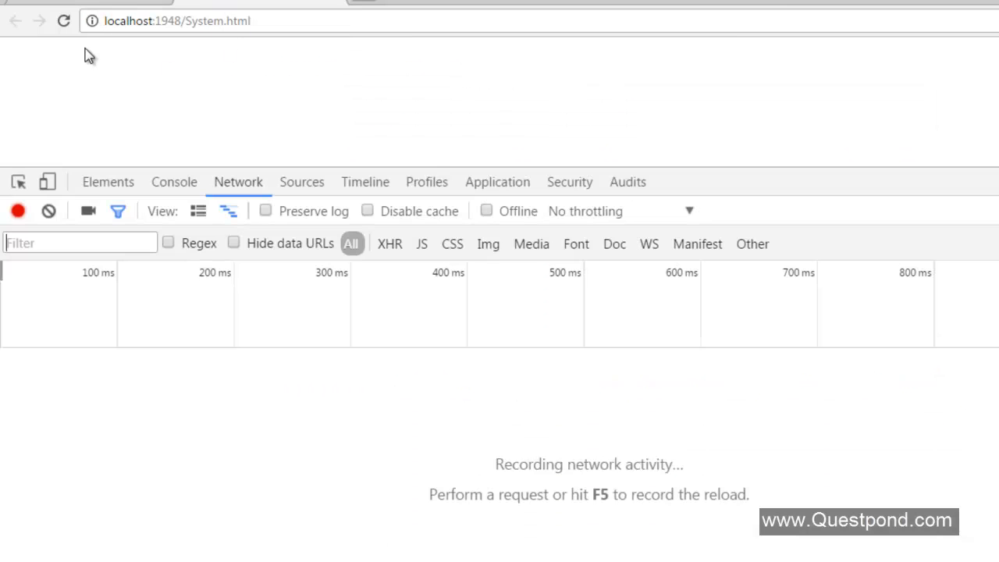
mouse_move(64, 22)
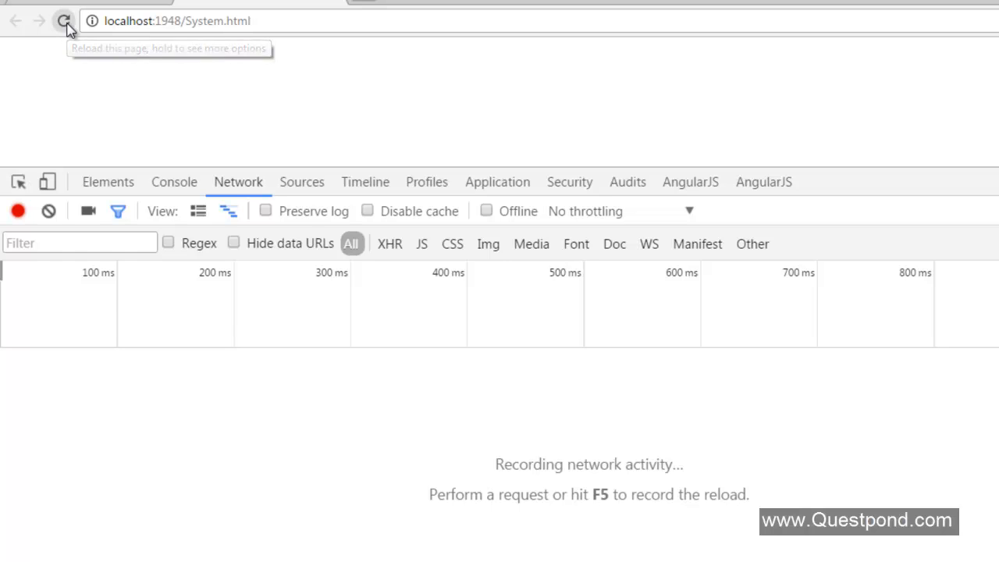
Reload System.html, inspect its source while paused, and check the Network requests for the script files
click(64, 22)
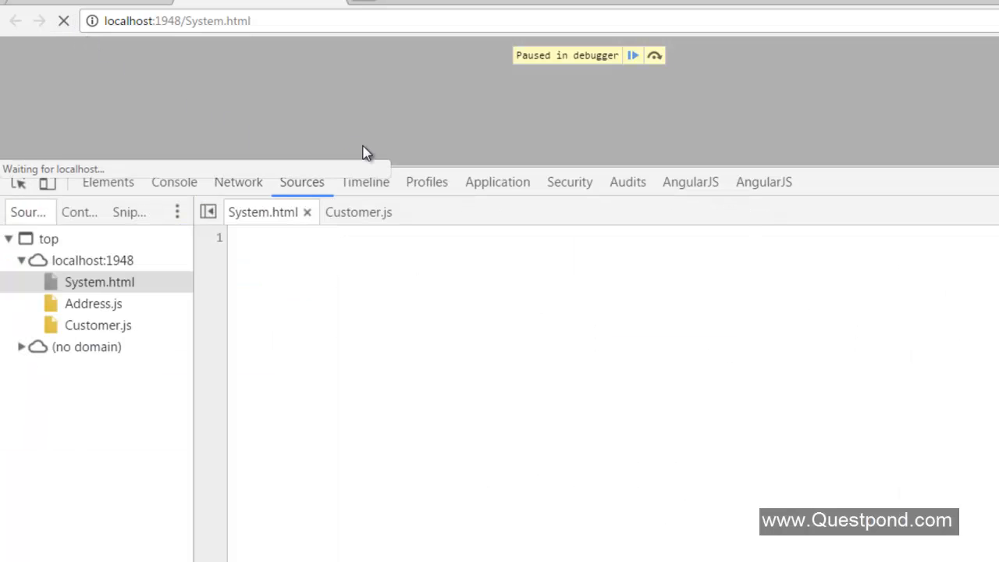
click(100, 281)
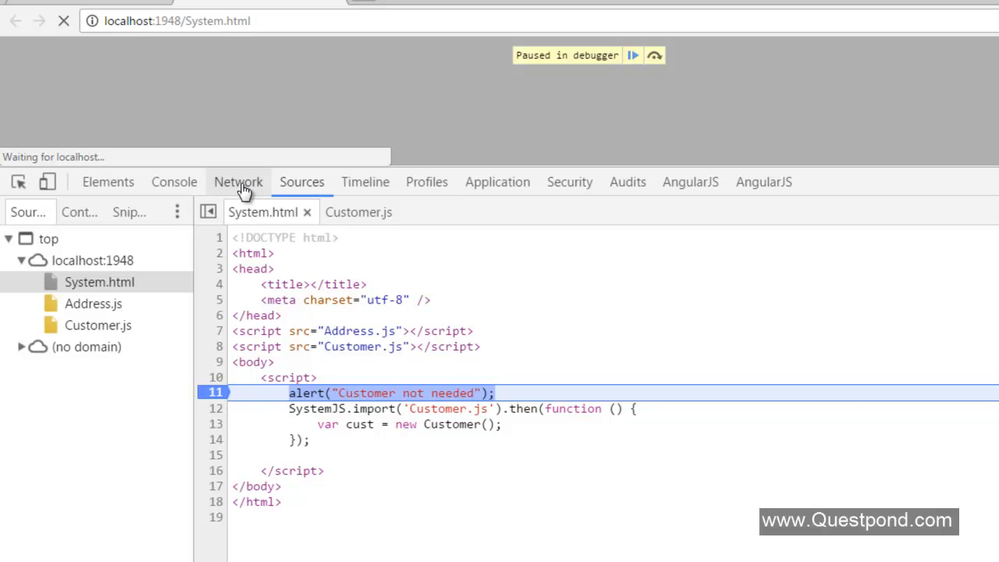
click(237, 181)
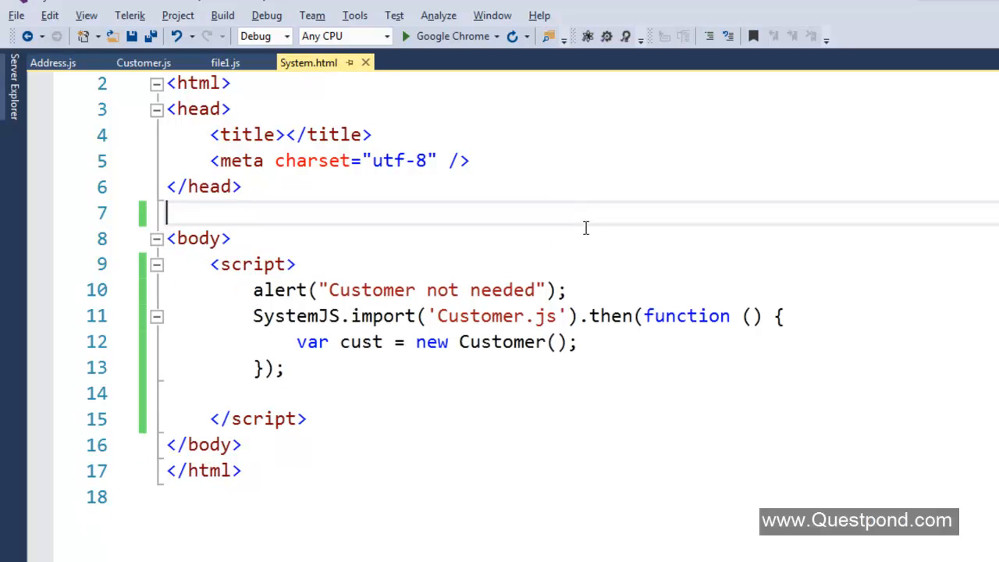
mouse_move(530, 122)
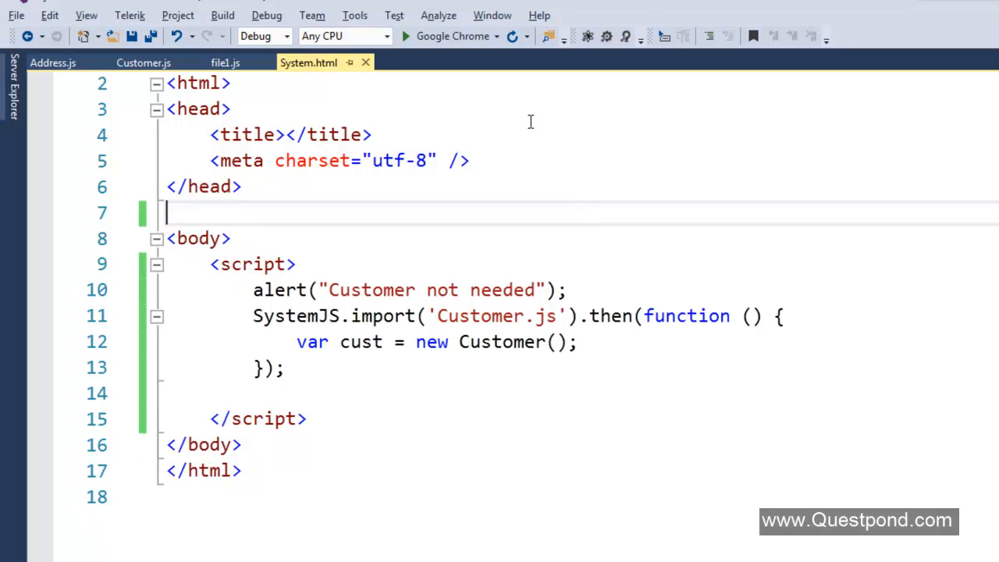
Add <script src="system.js"></script> on line 7 of the System.html head
click(86, 16)
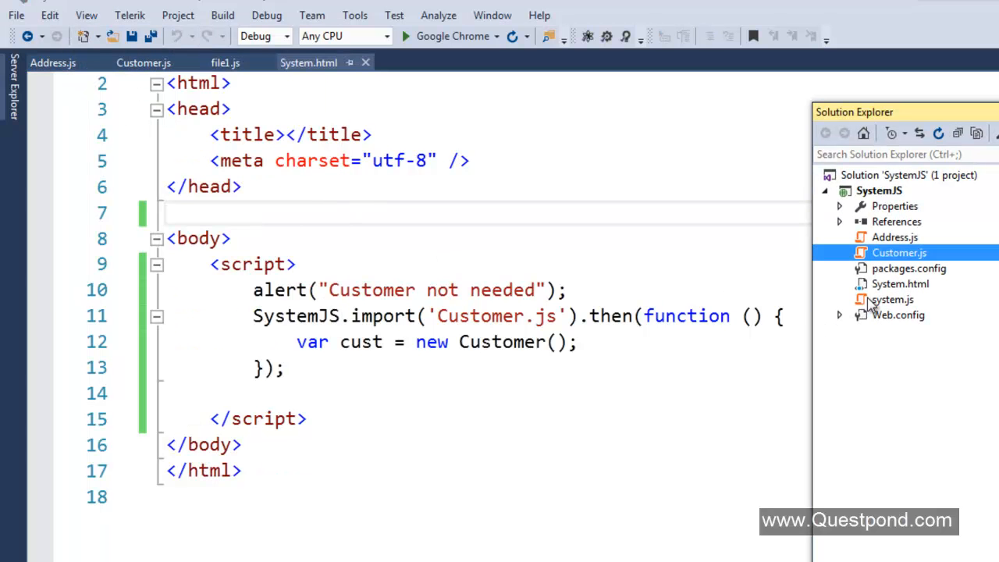
text(<script src="system.js"></script>)
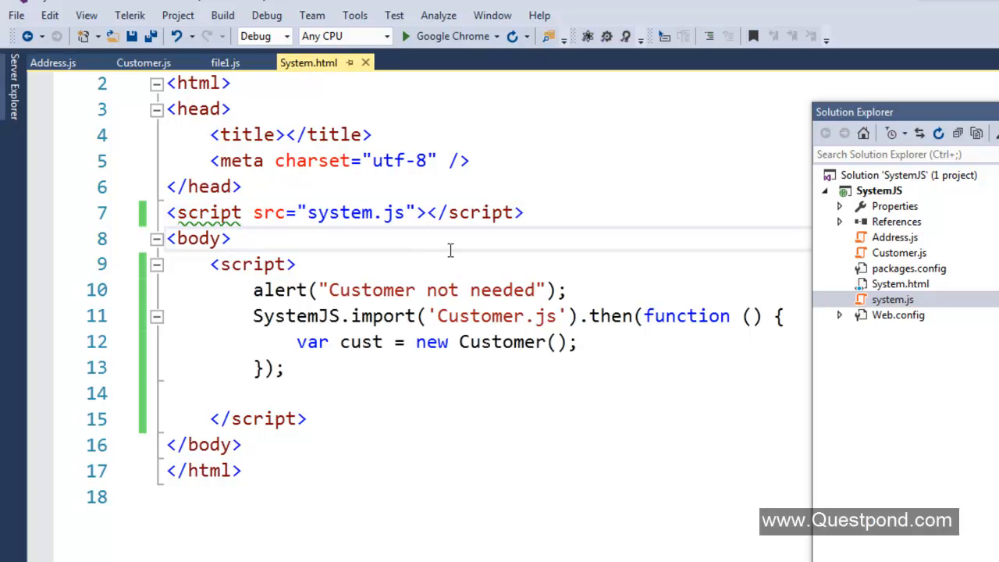
double_click(337, 212)
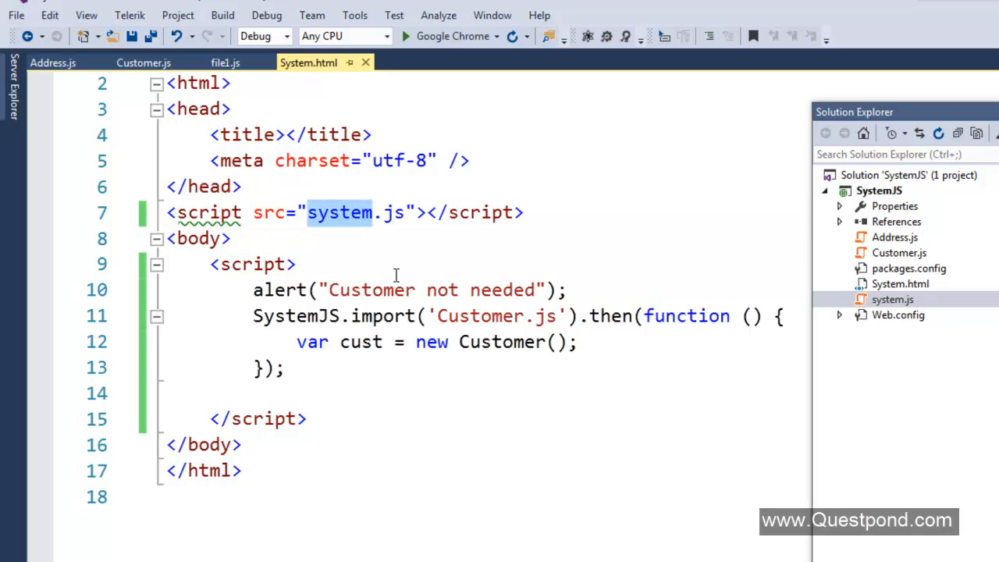
click(404, 36)
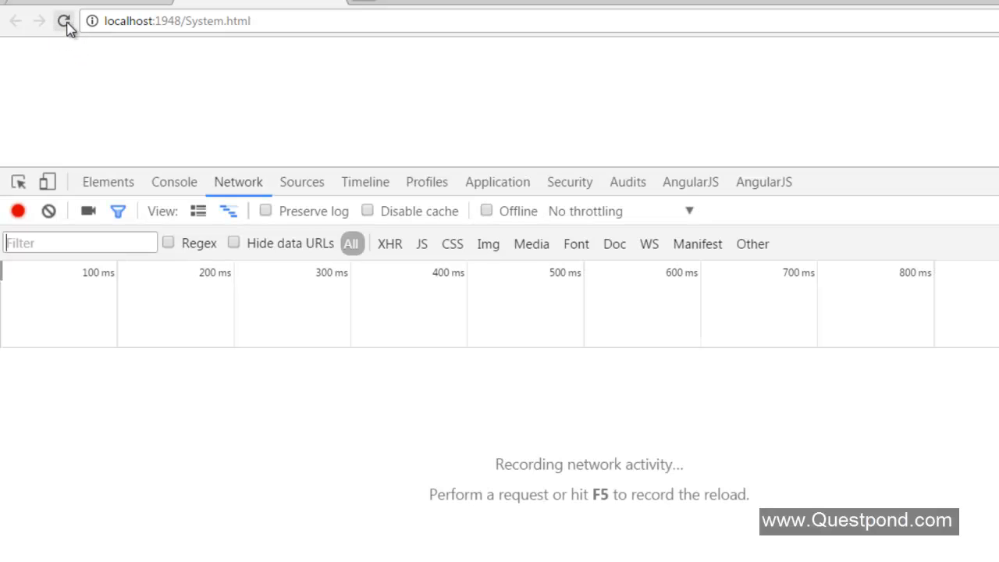
Reload the page, dismiss the 'Customer not needed' alert and check Network lists only System.html and system.js while paused on line 11
click(65, 22)
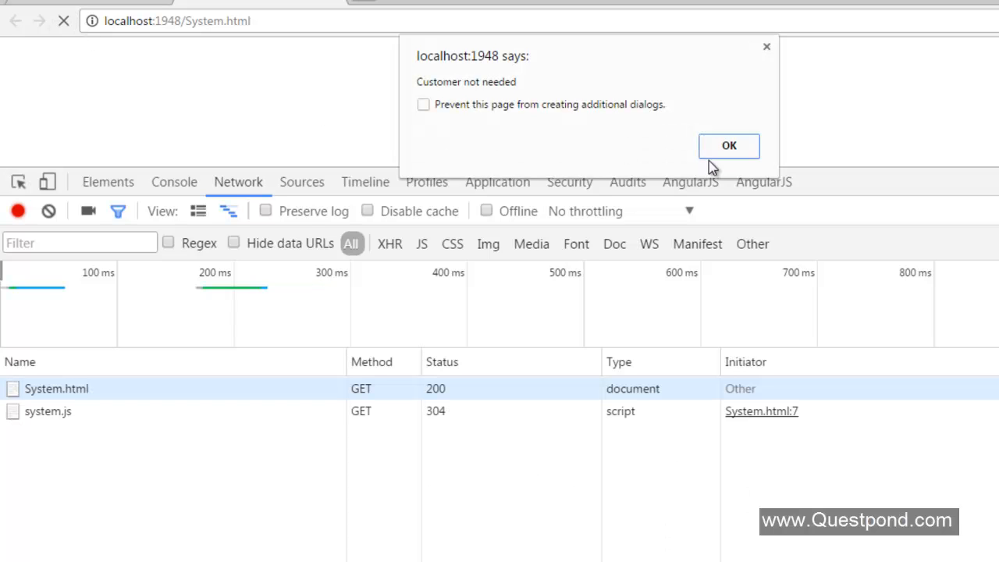
click(727, 147)
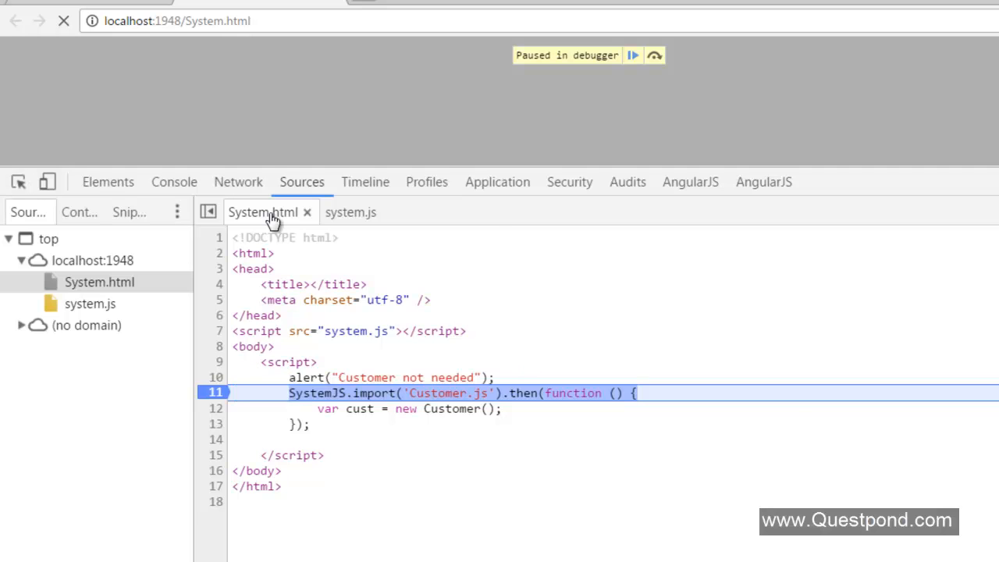
click(237, 181)
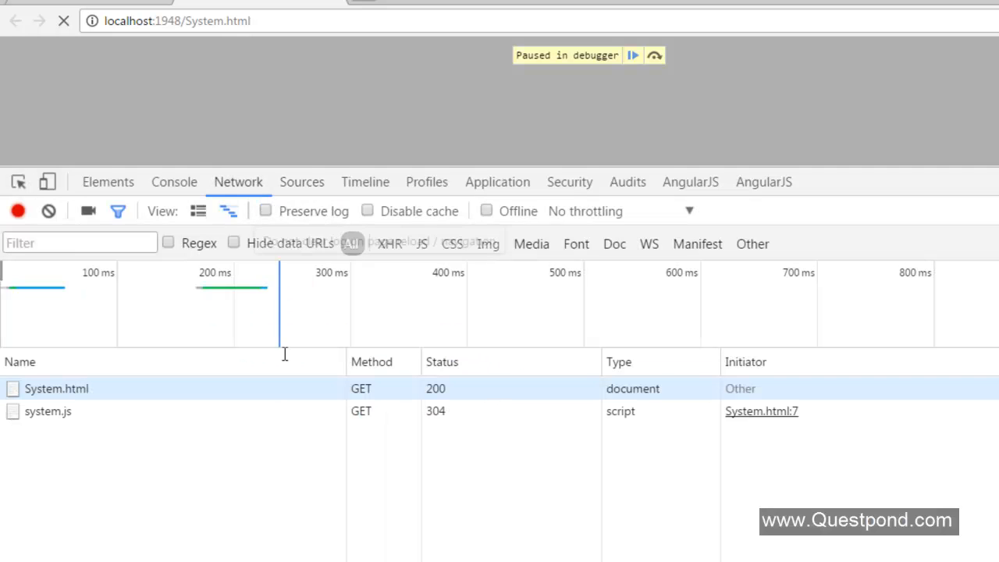
mouse_move(357, 418)
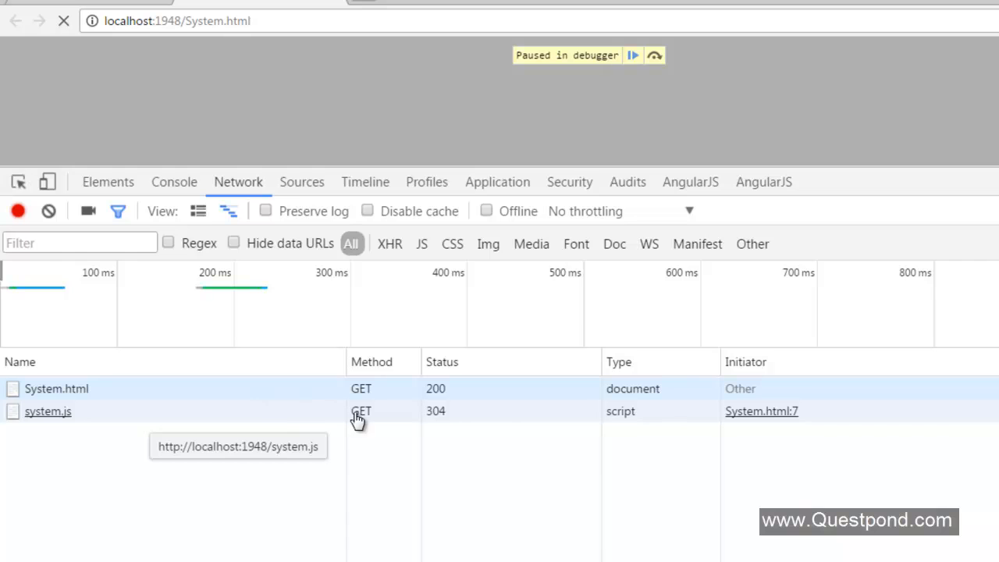
mouse_move(507, 425)
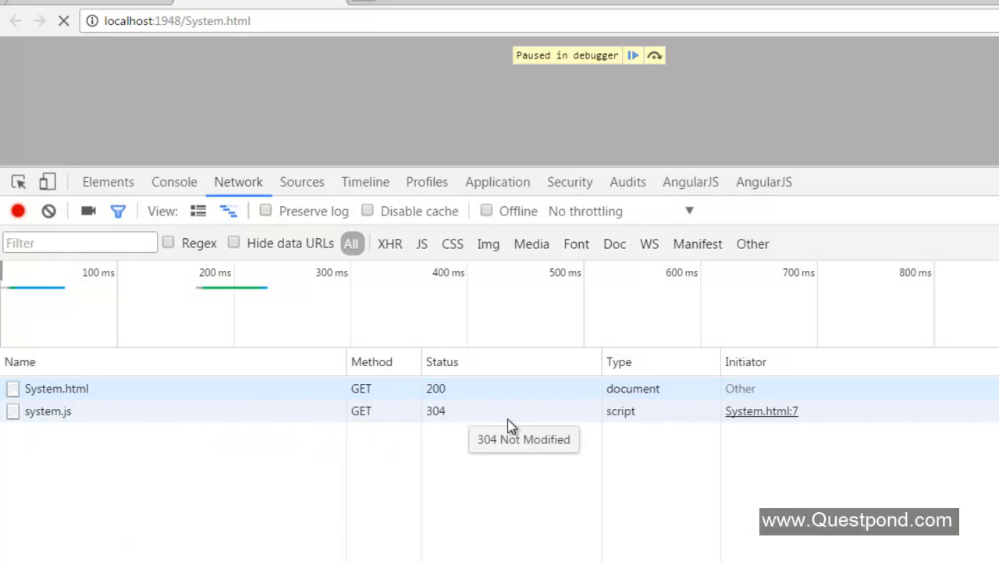
click(302, 181)
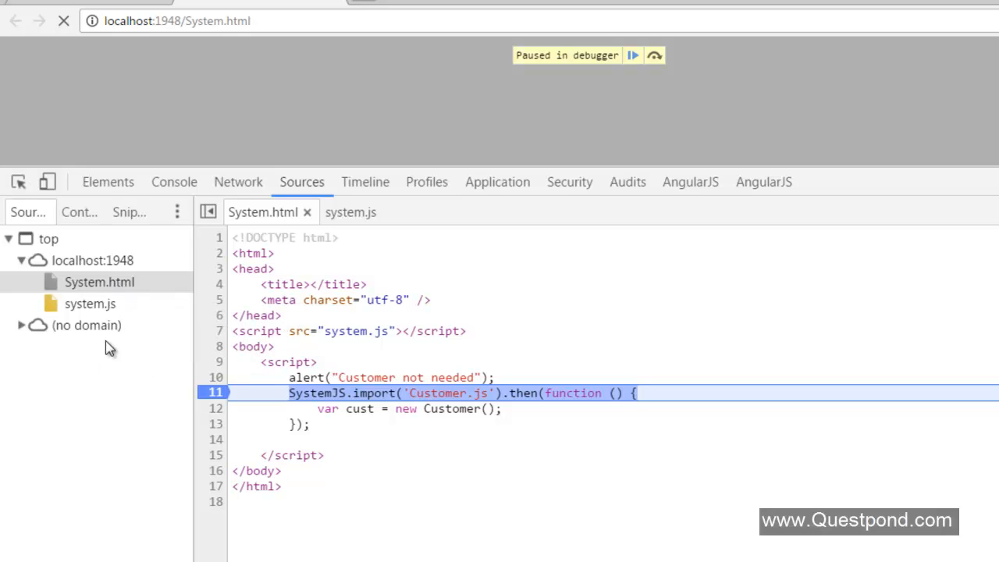
mouse_move(131, 305)
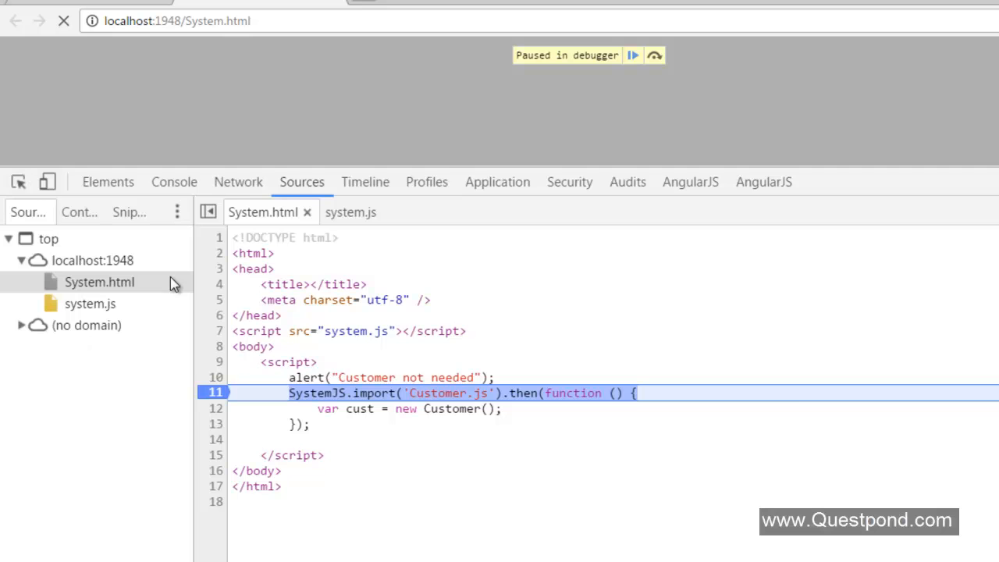
click(237, 181)
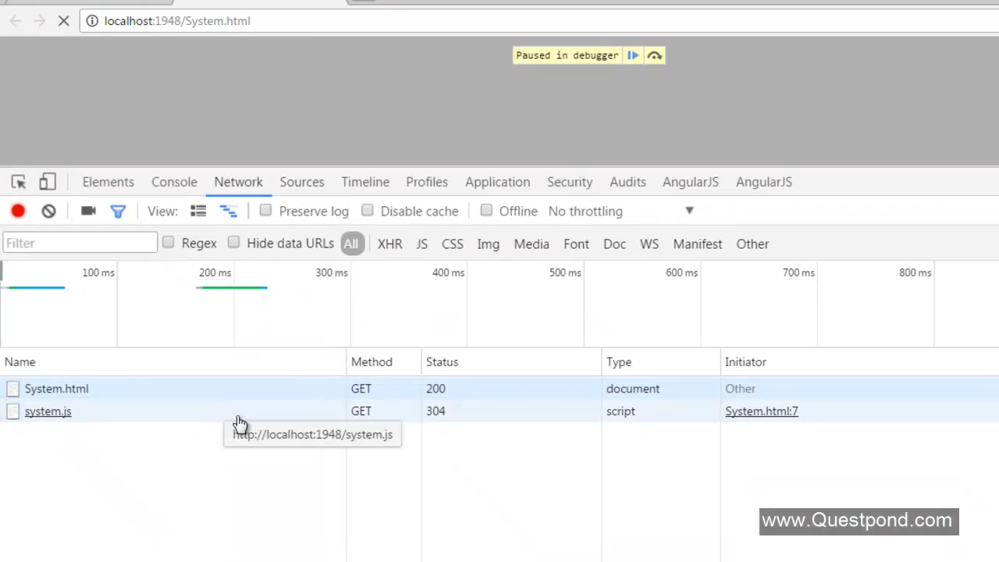
click(301, 181)
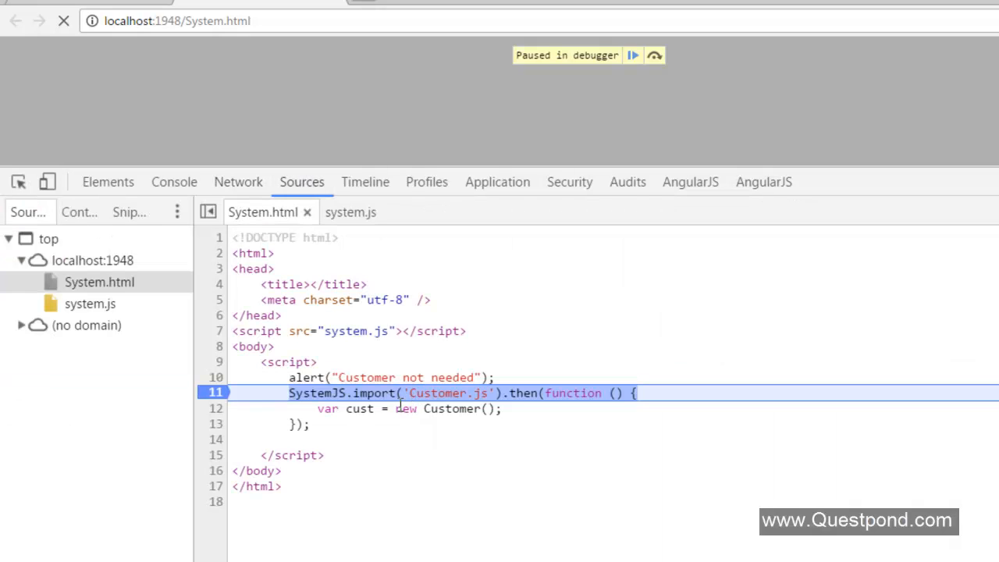
click(632, 55)
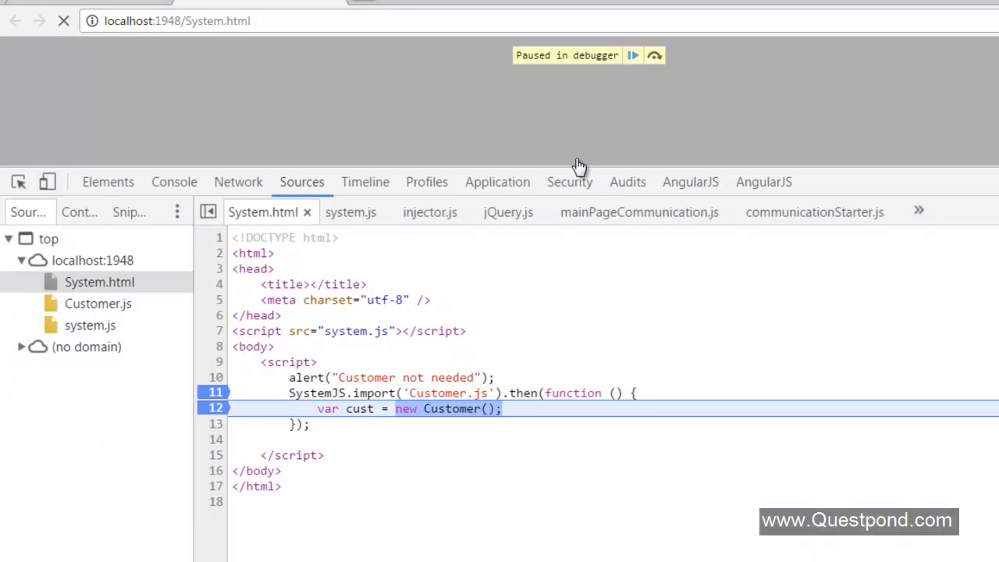
Check Network for the Customer.js xhr request from system.js, then step into the Customer function
click(238, 181)
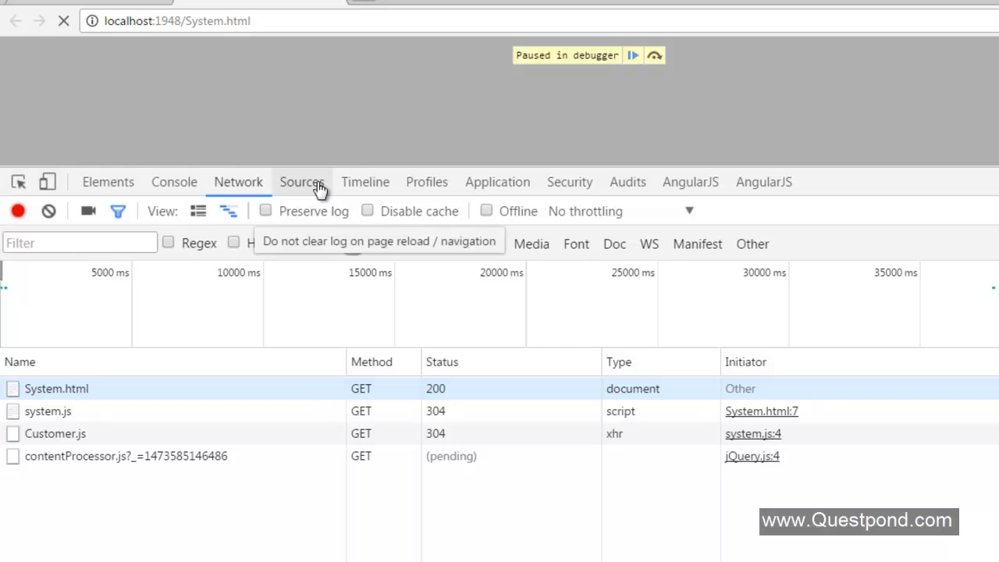
click(302, 181)
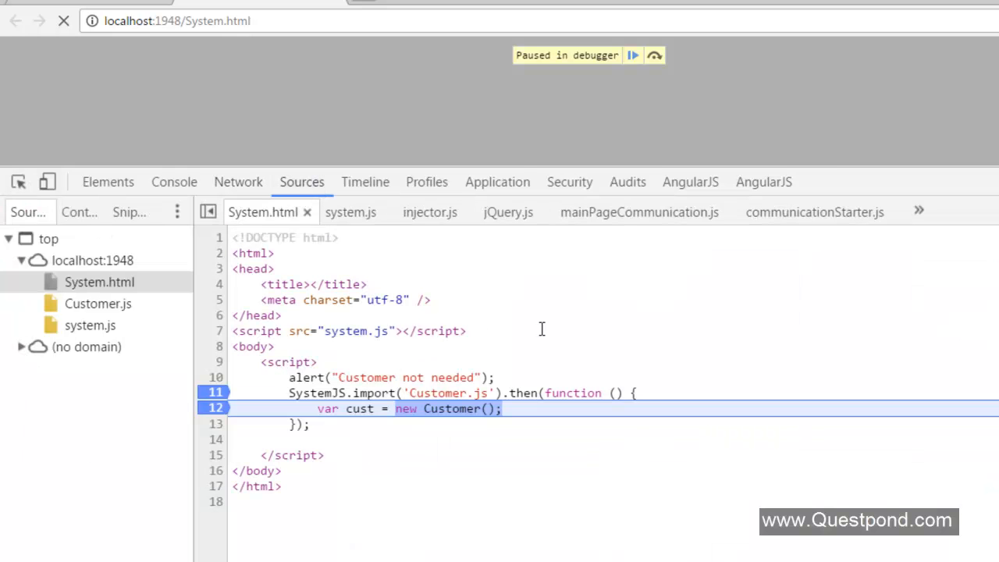
click(654, 54)
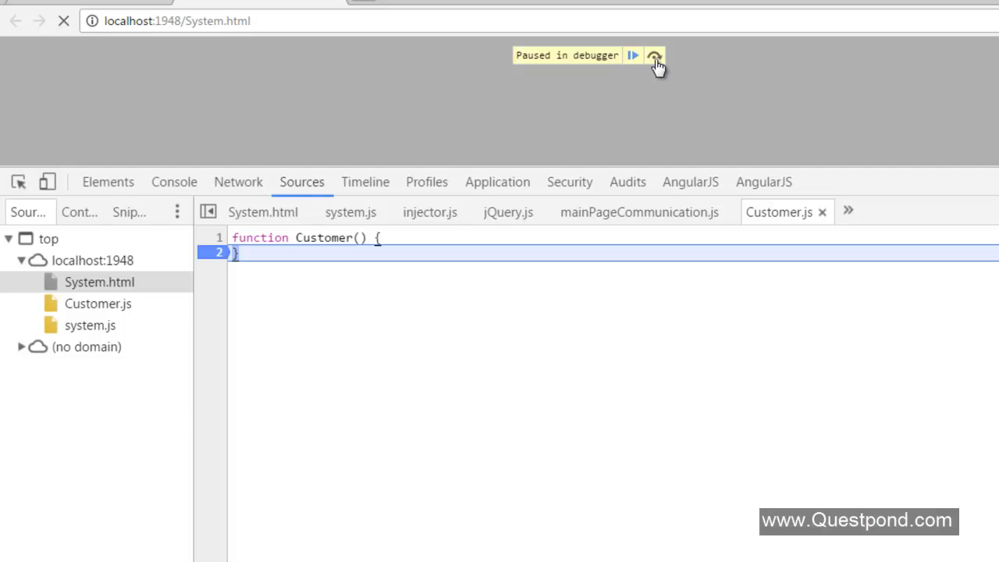
click(263, 213)
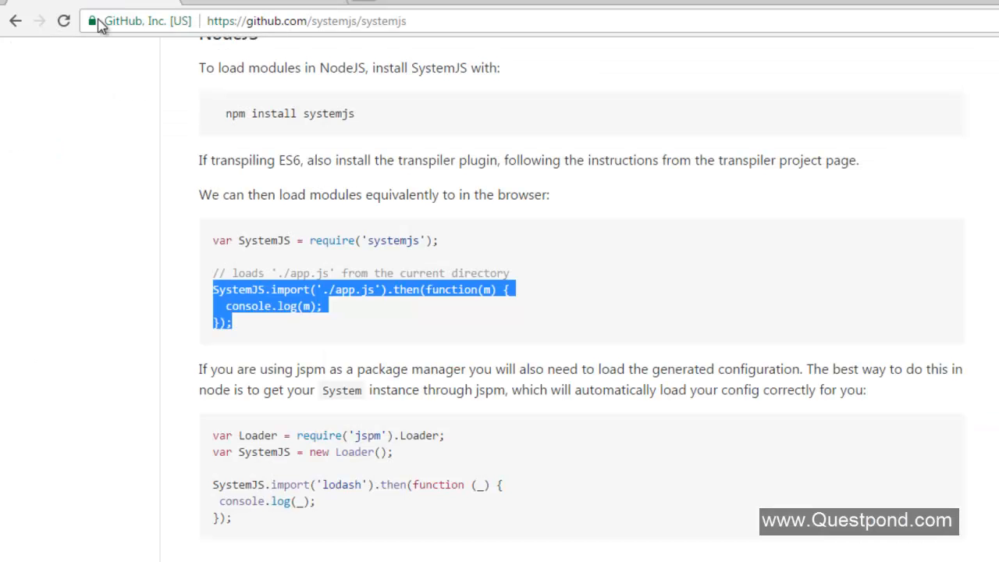
Scroll the systemjs README to the SystemJS.import example, then return to Visual Studio
scroll(down, 3)
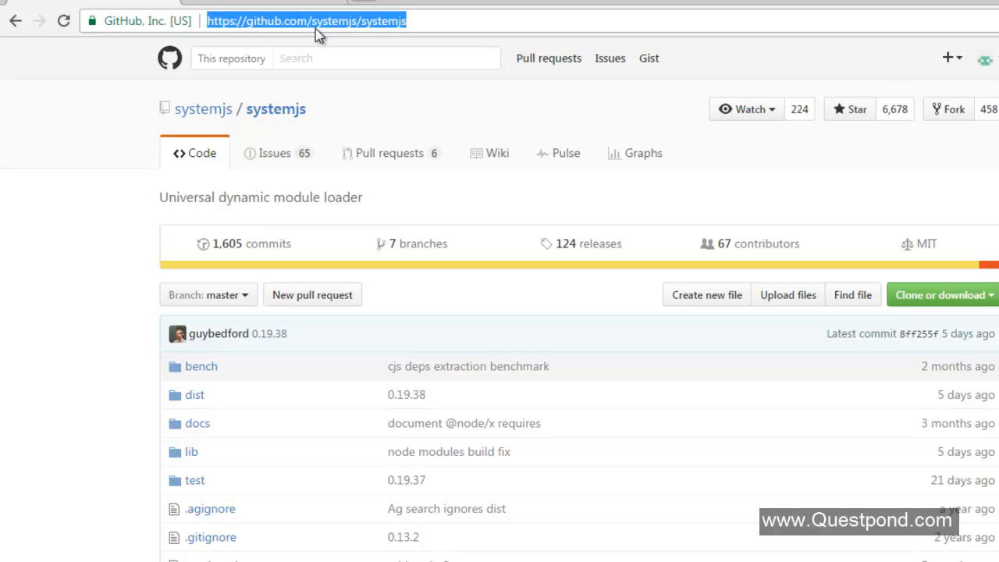
mouse_move(237, 200)
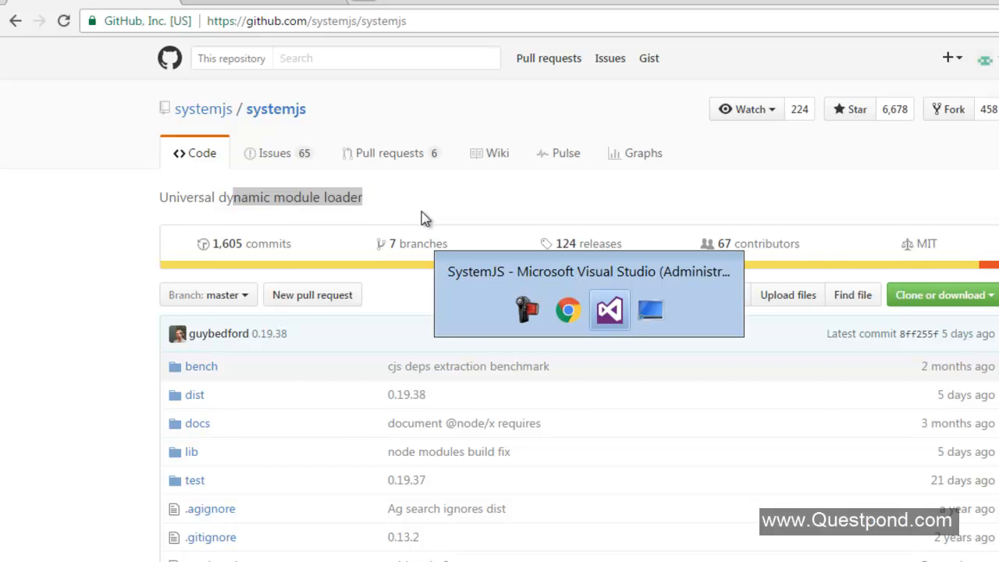
click(608, 309)
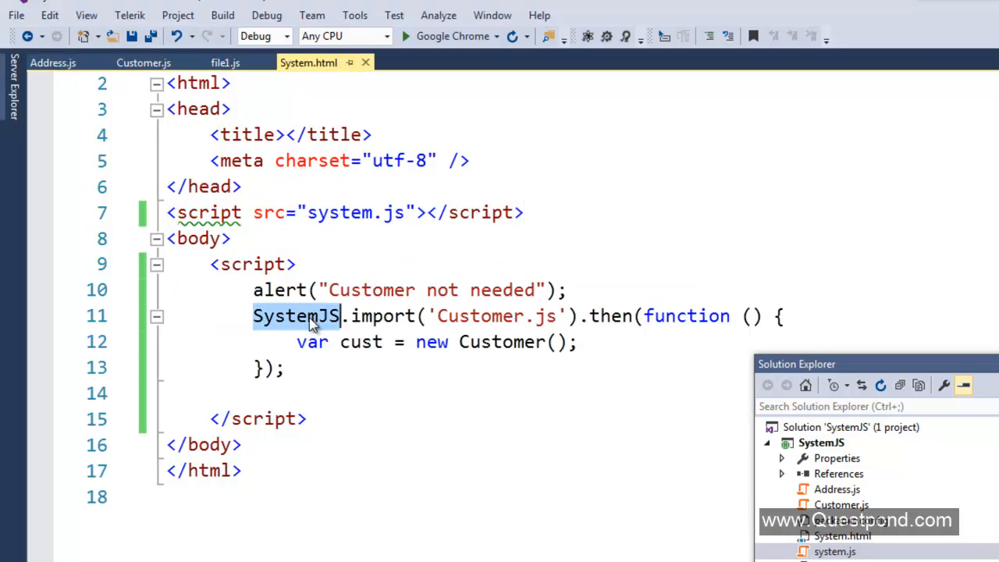
double_click(480, 315)
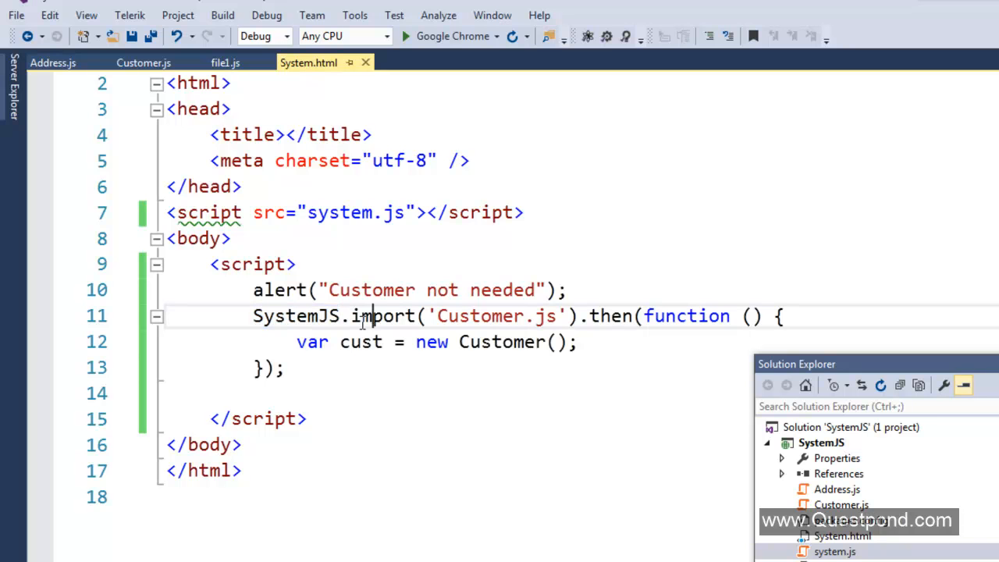
double_click(383, 315)
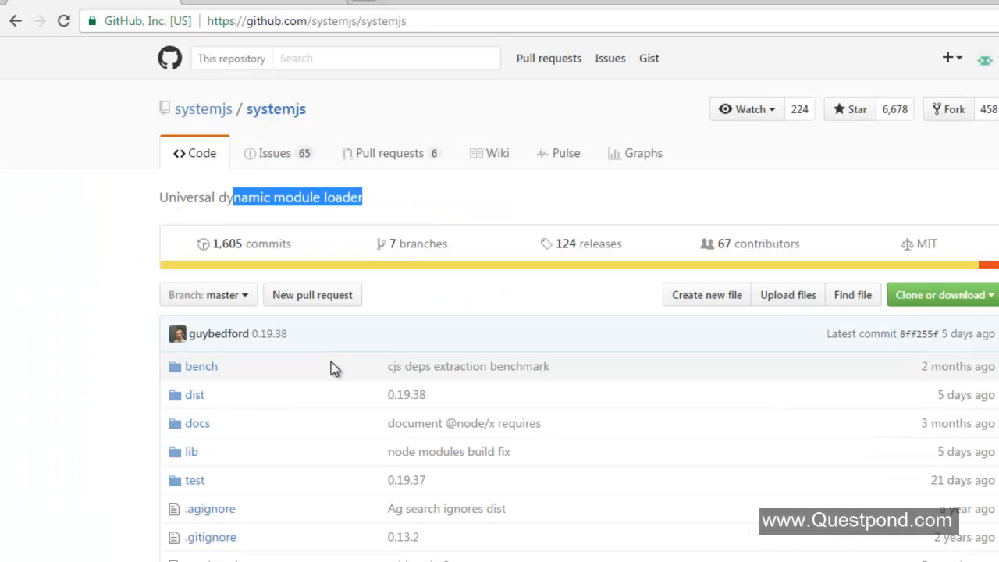
Select the systemjs GitHub repository web address in the Chrome address bar
click(304, 22)
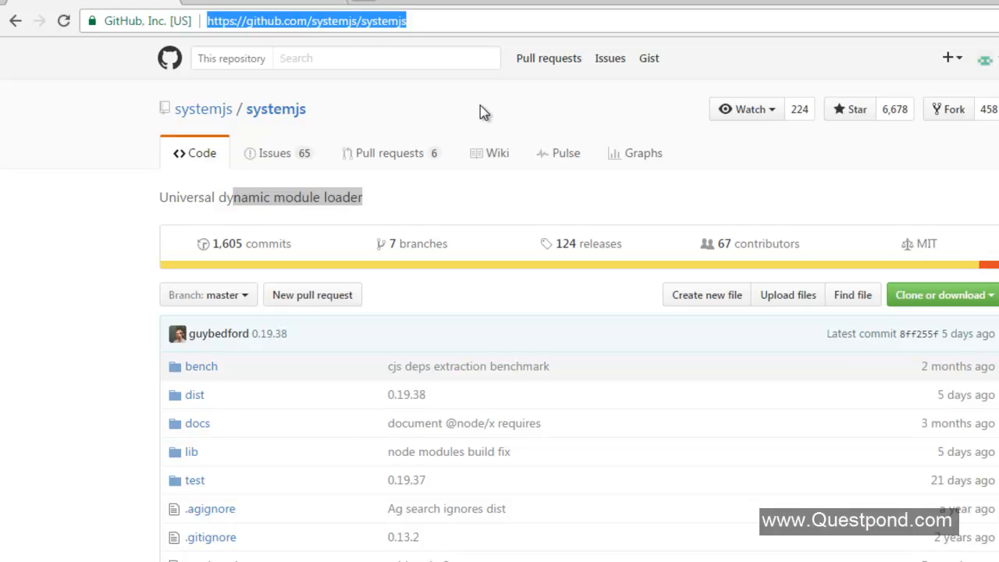
mouse_move(337, 37)
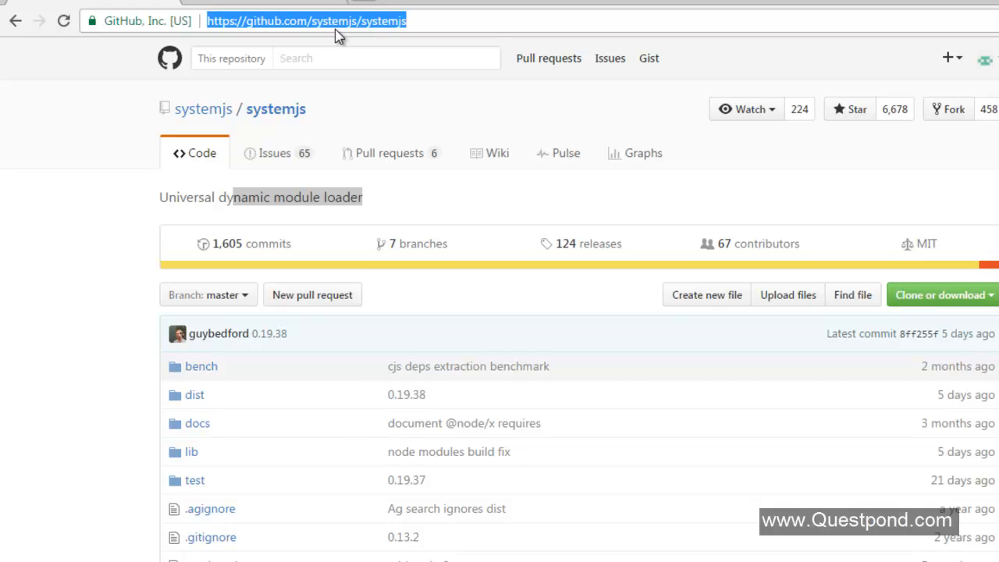